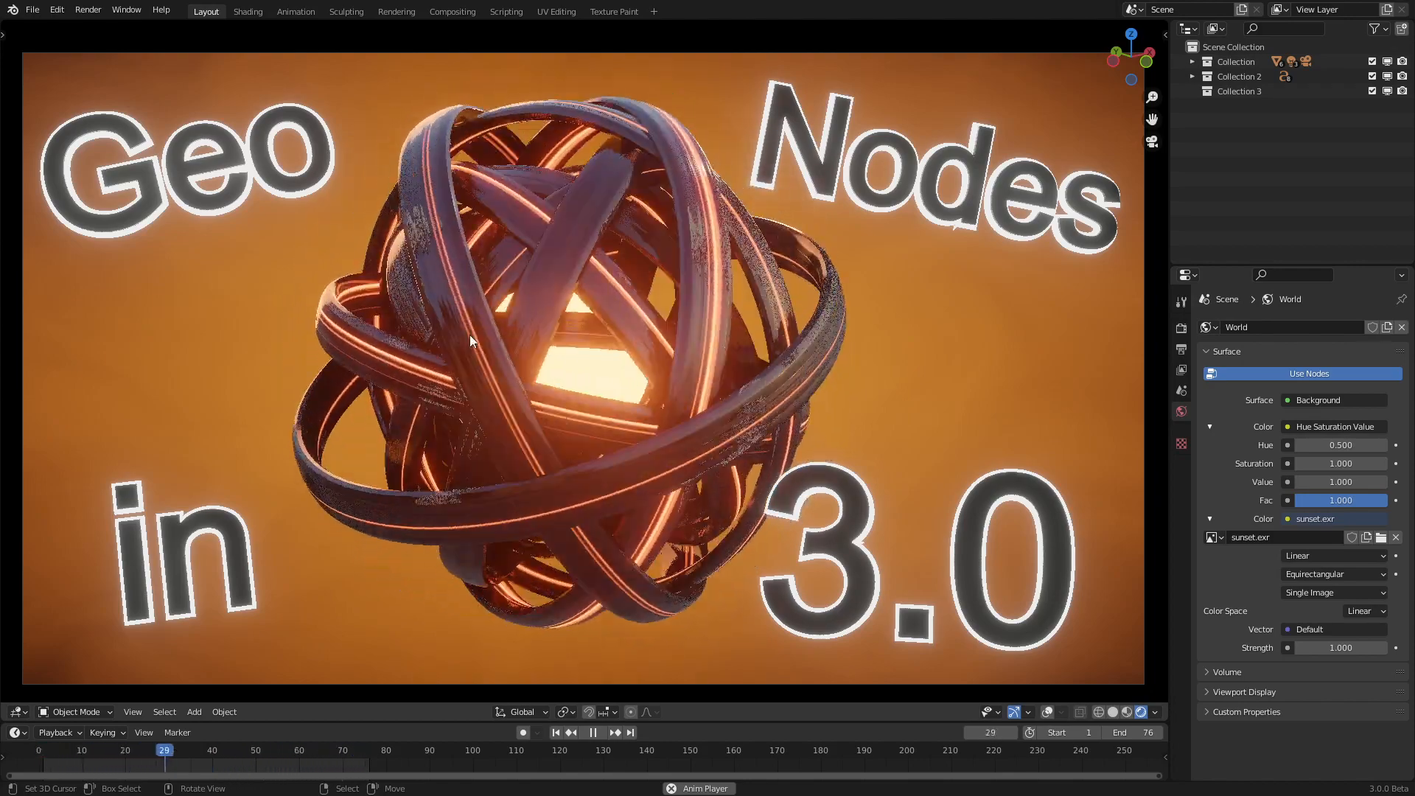
Switch to the Shading workspace to start the new node-based scene with a single plane.
click(248, 10)
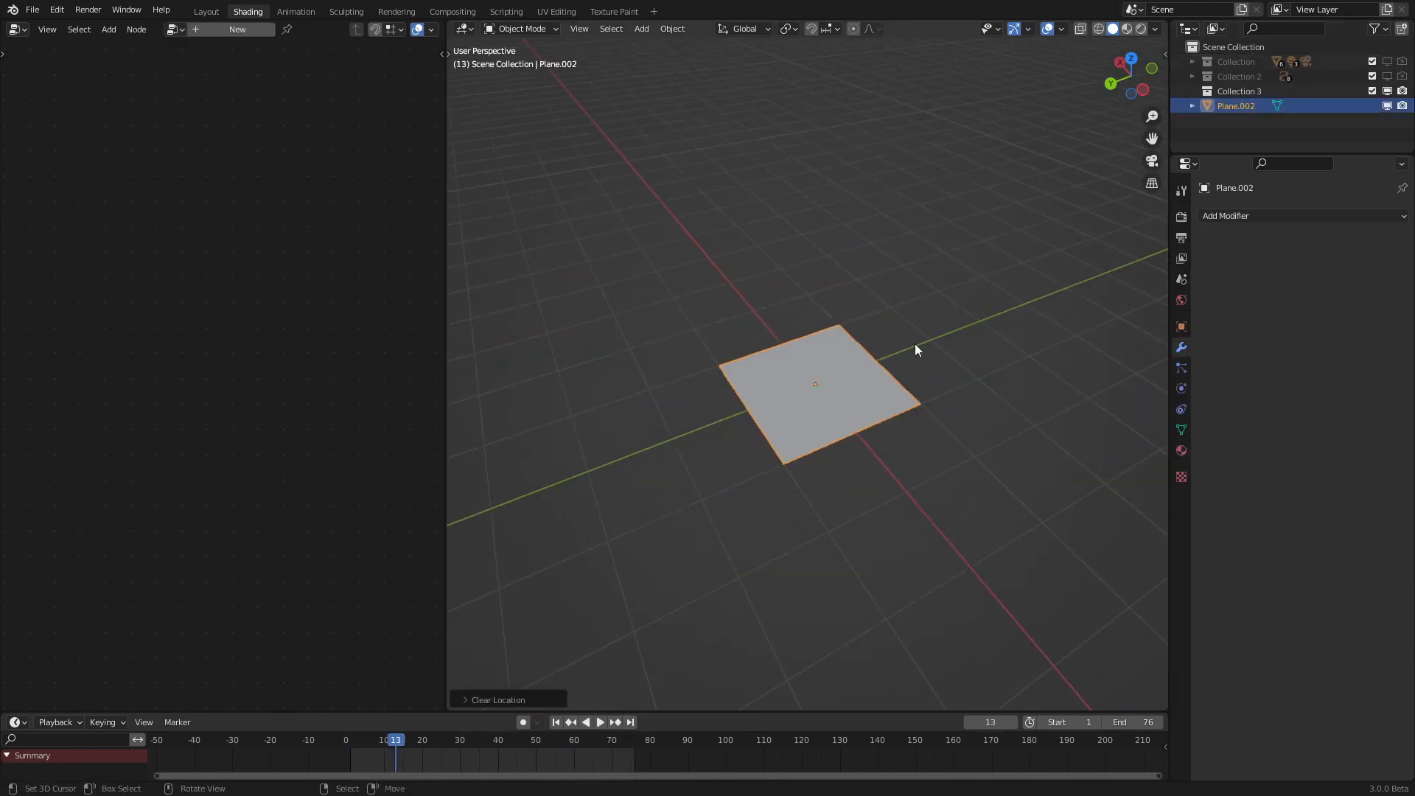
mouse_move(889, 540)
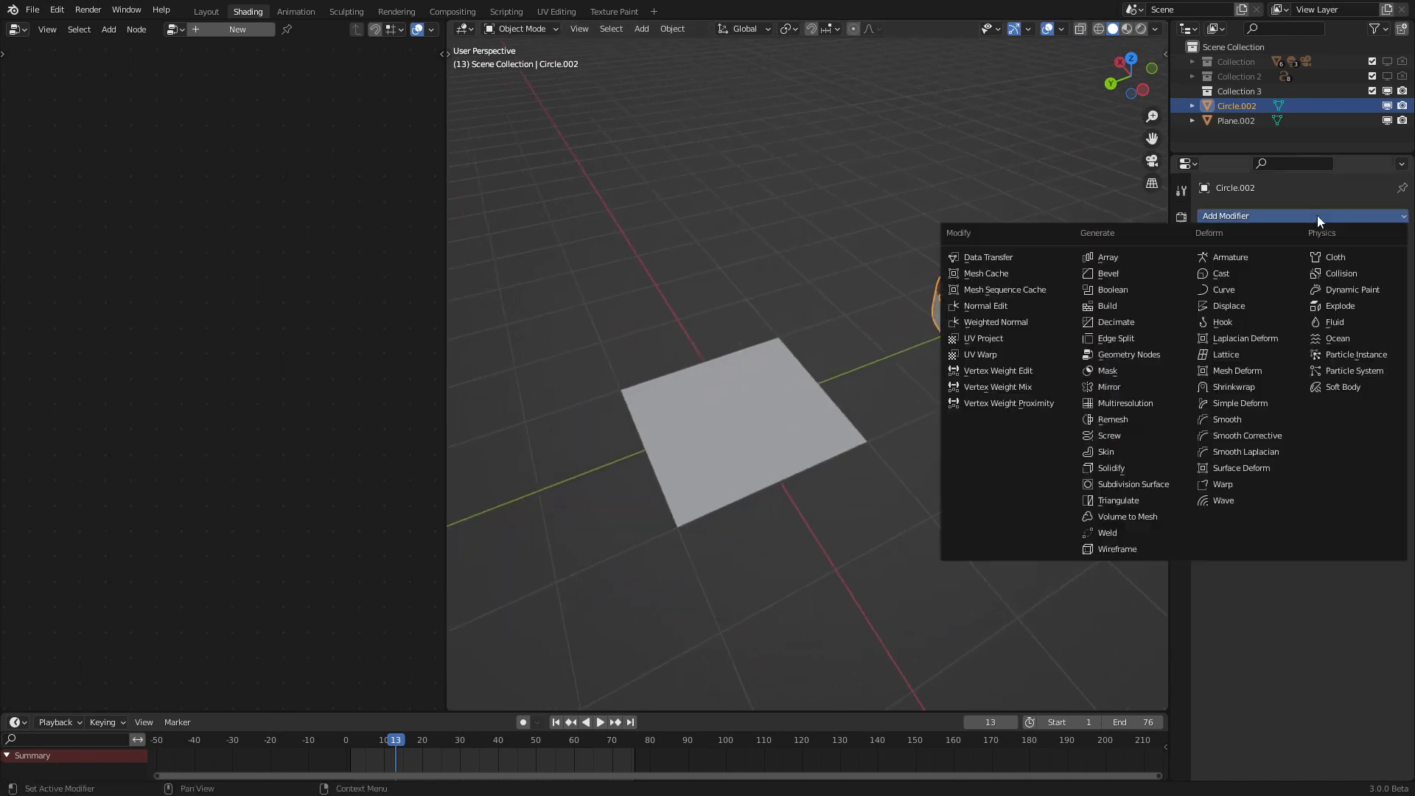
Solidify the new circle into a thick ring and shade it with Auto Smooth.
click(1111, 467)
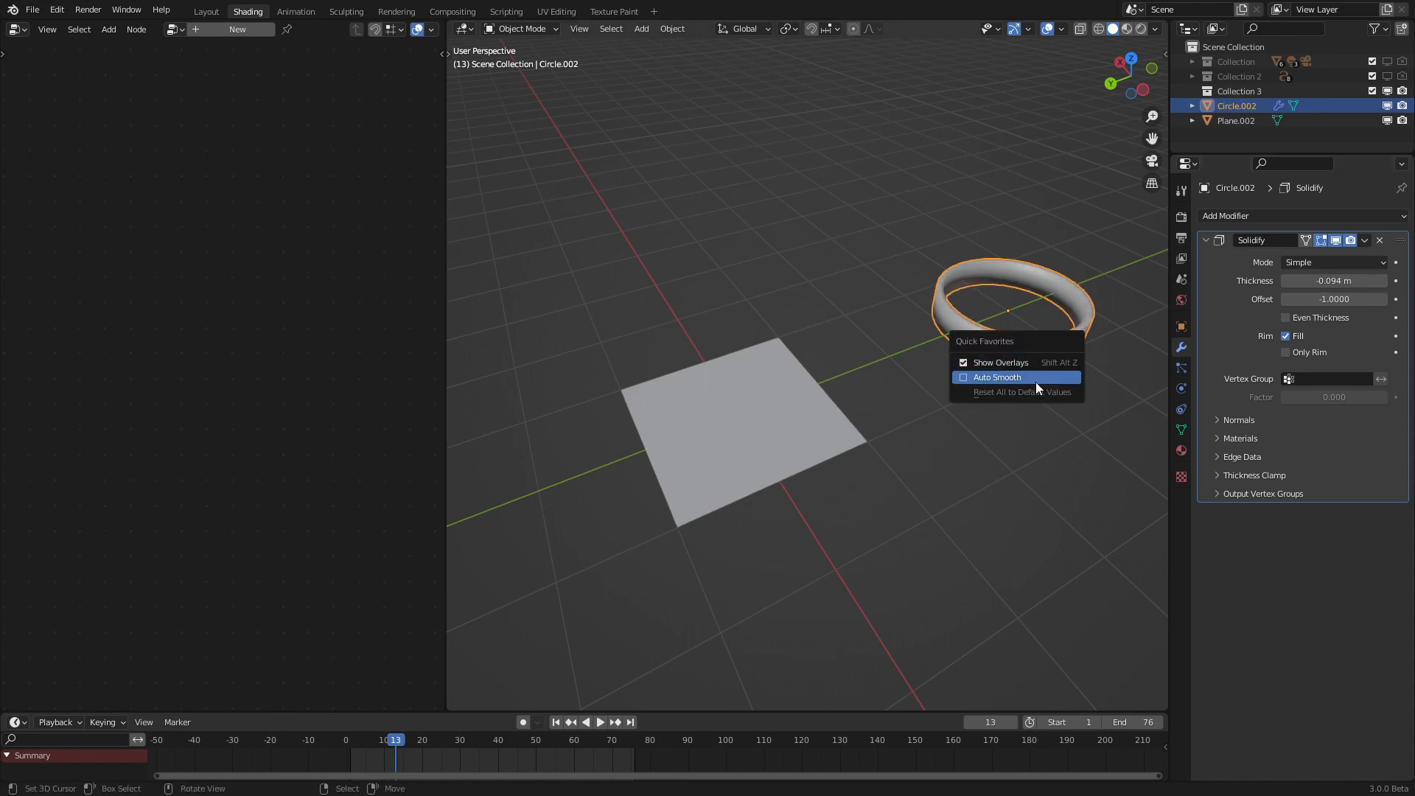
click(737, 413)
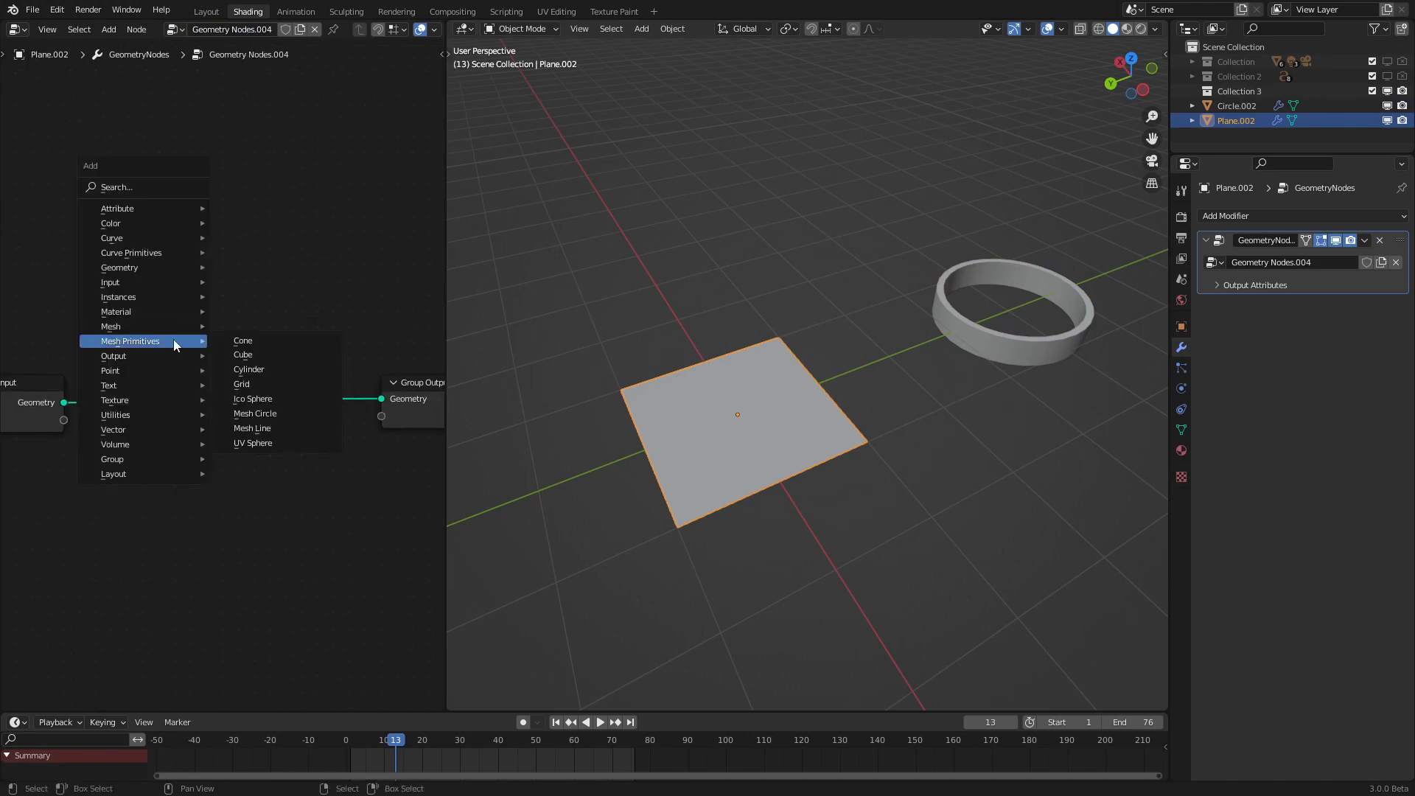
Instance the Circle.002 ring on a 10-point Mesh Line via Instance on Points and Object Info.
click(252, 427)
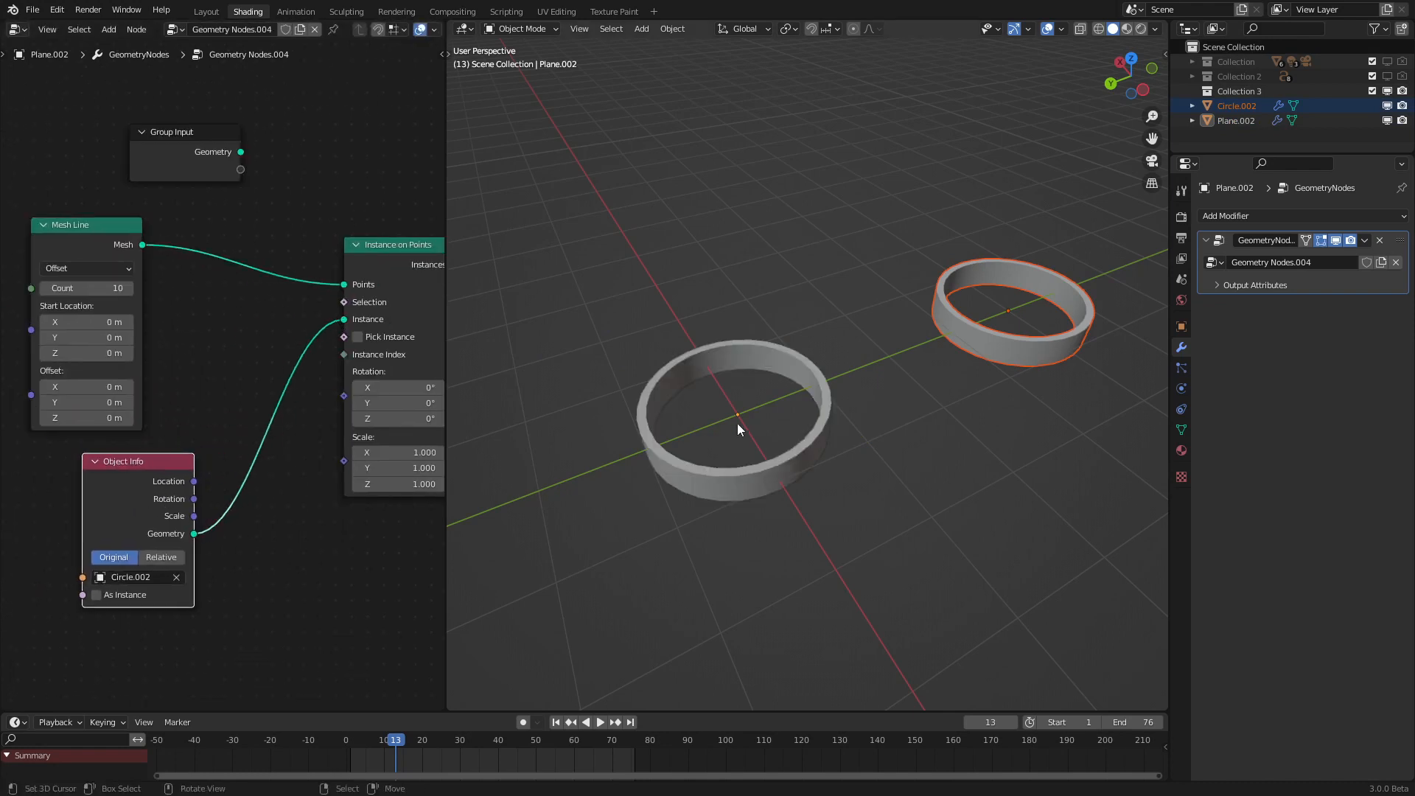
click(1235, 107)
text(r)
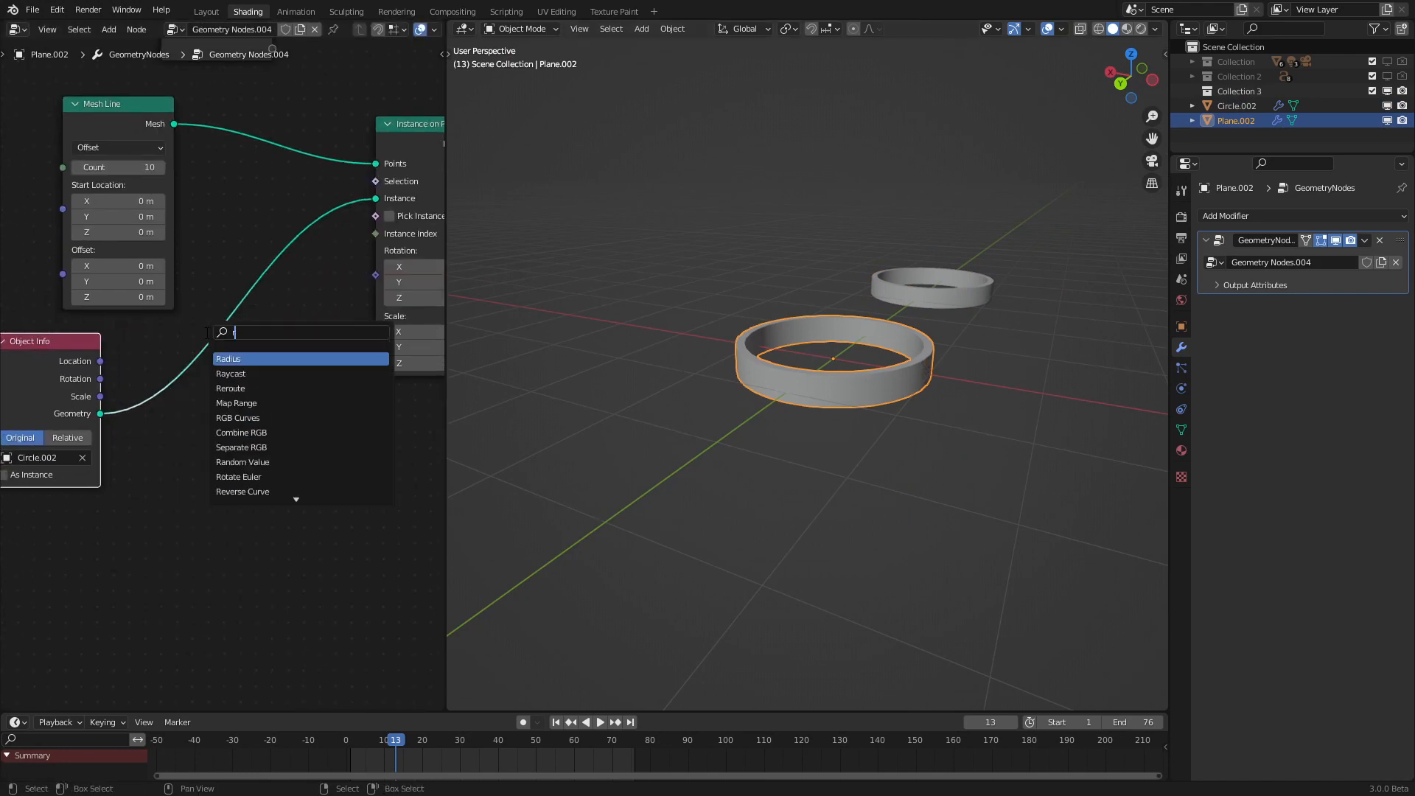
Drive each instance's rotation with a Vector-mode Random Value node.
click(242, 462)
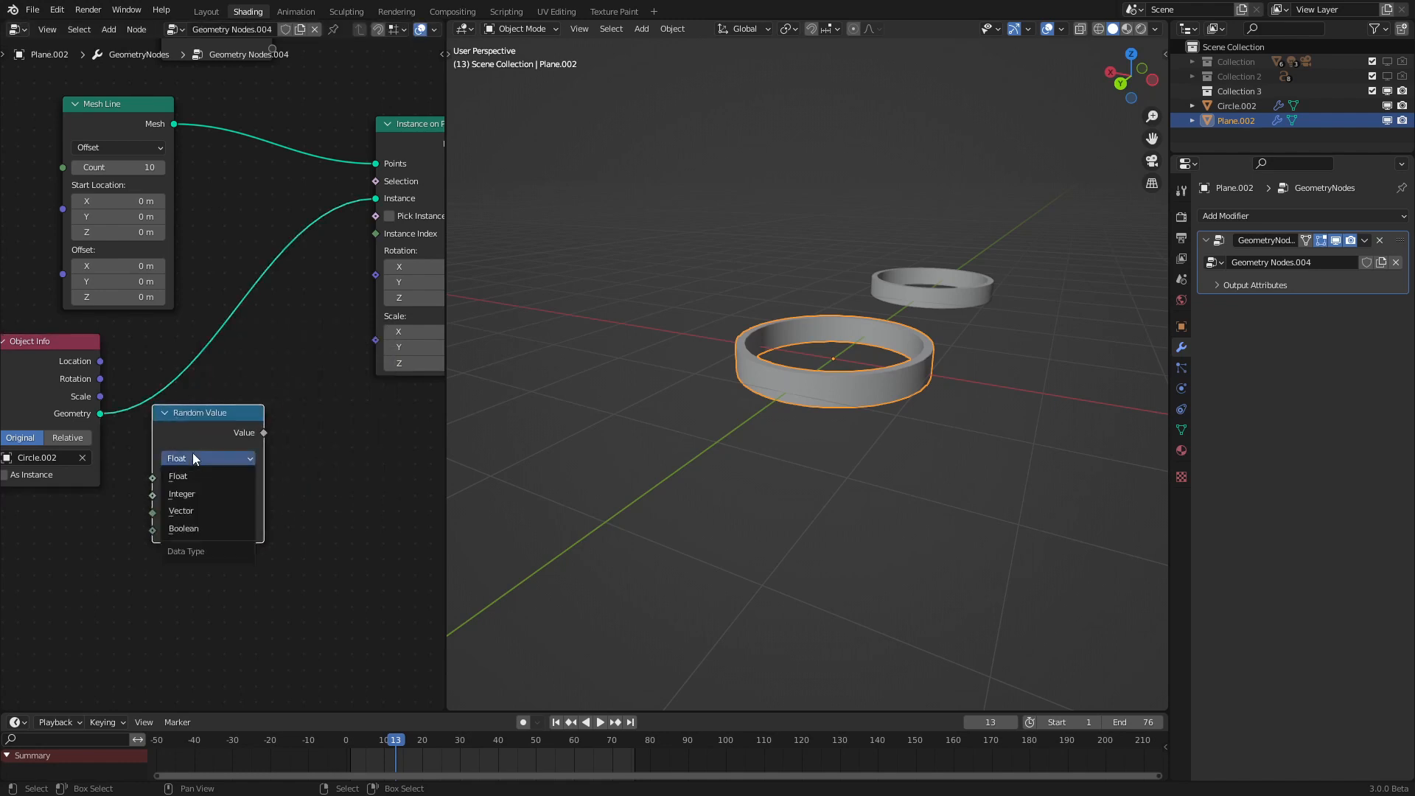
click(182, 510)
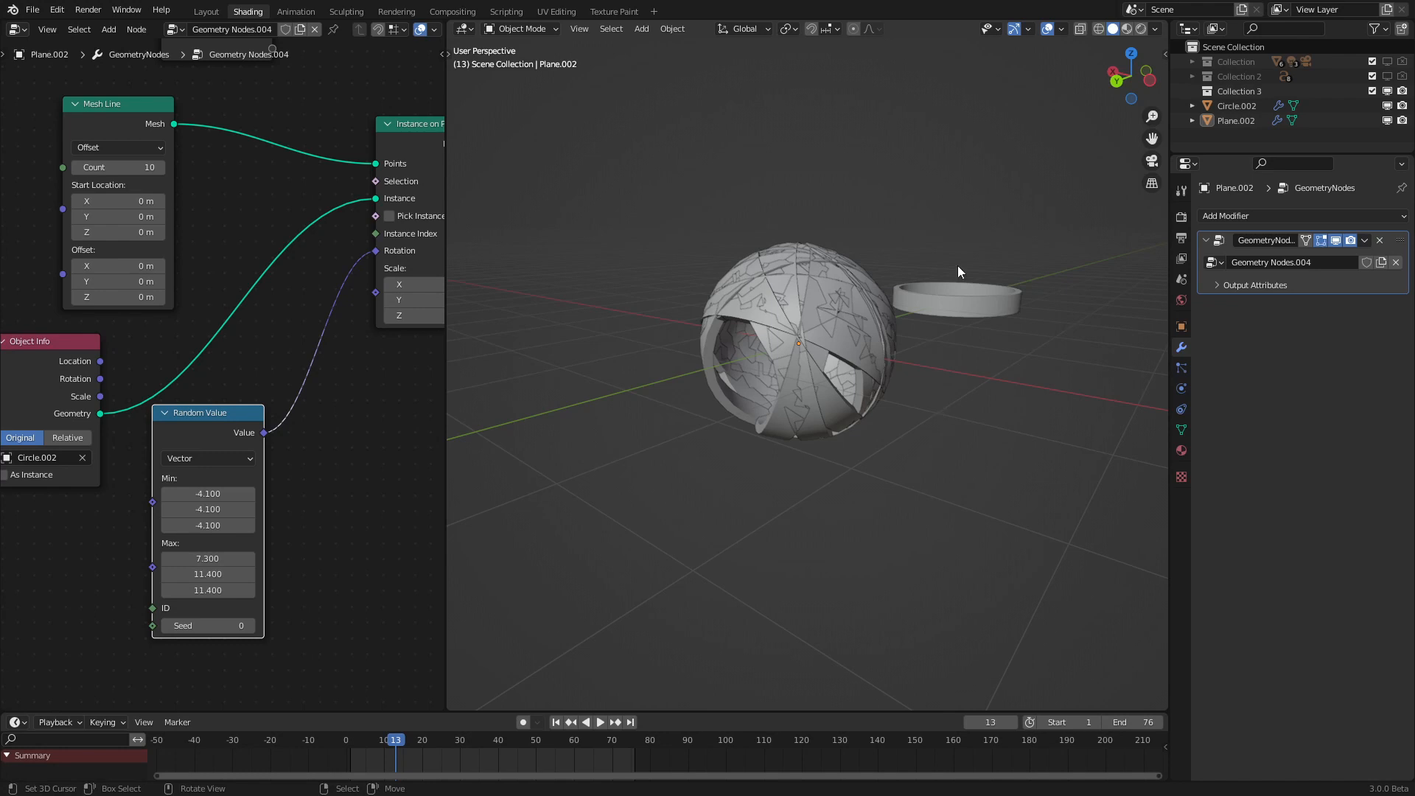
scroll(down, 3)
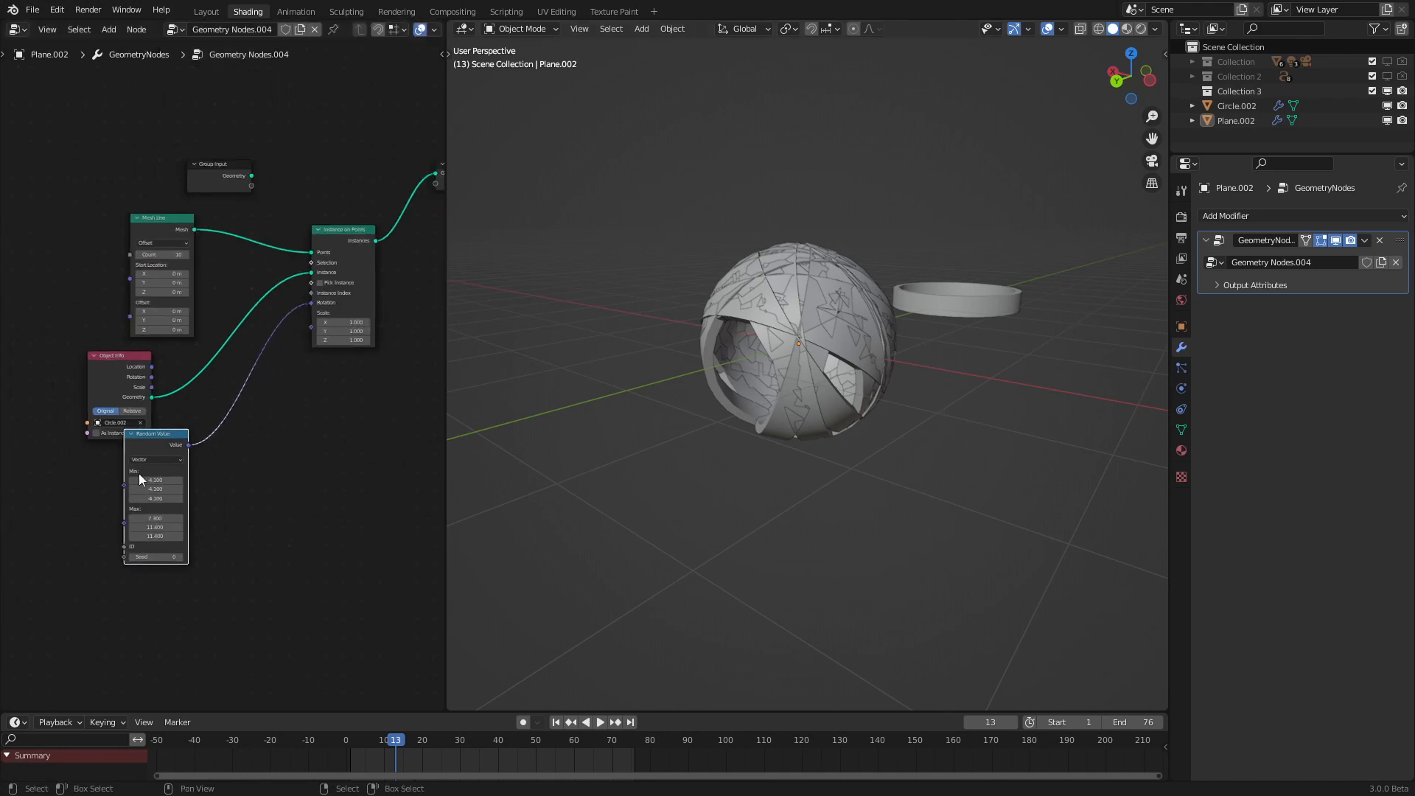
Scale each instance by its Index divided by 10 so the rings nest in graduated sizes.
text(ind)
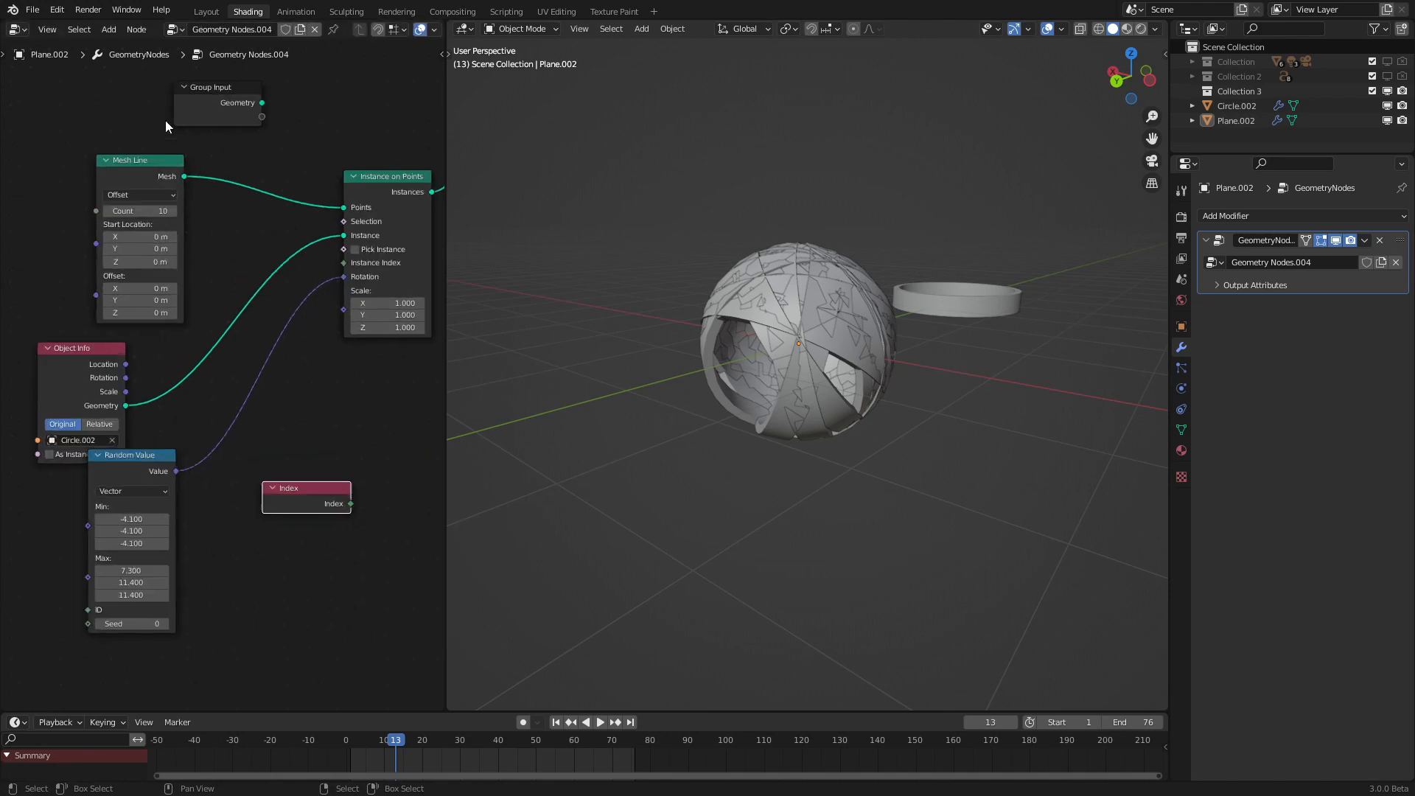
mouse_move(122, 190)
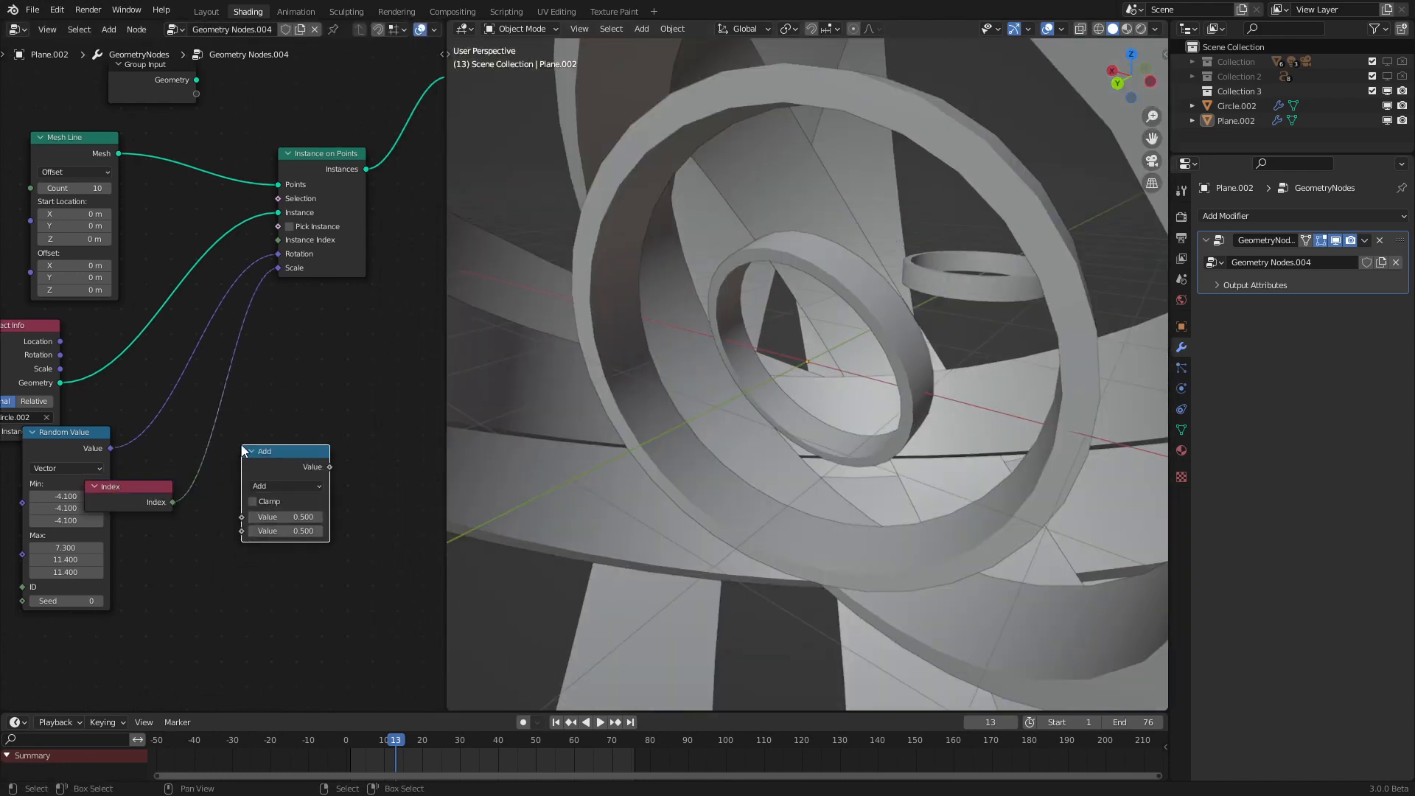
click(285, 485)
text(10)
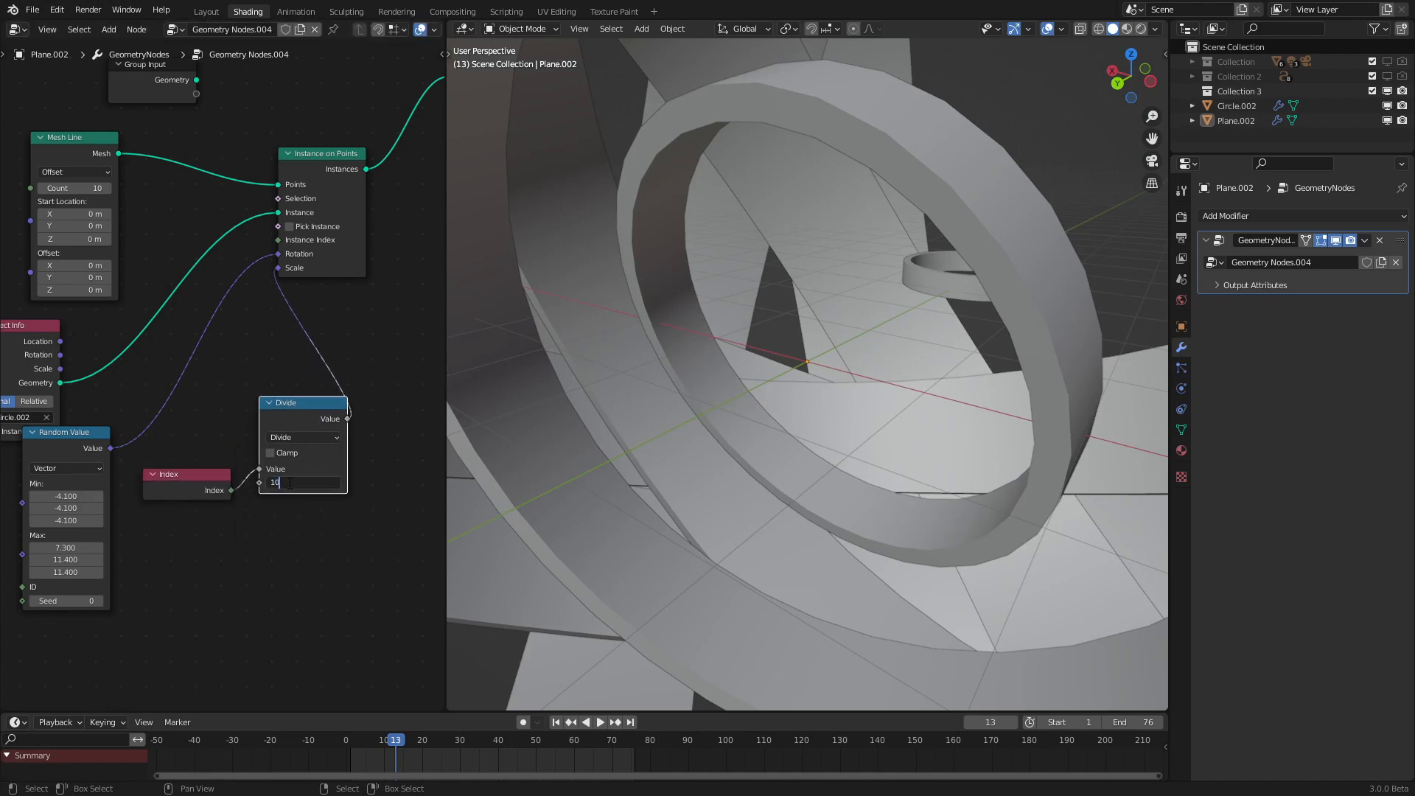
key(Return)
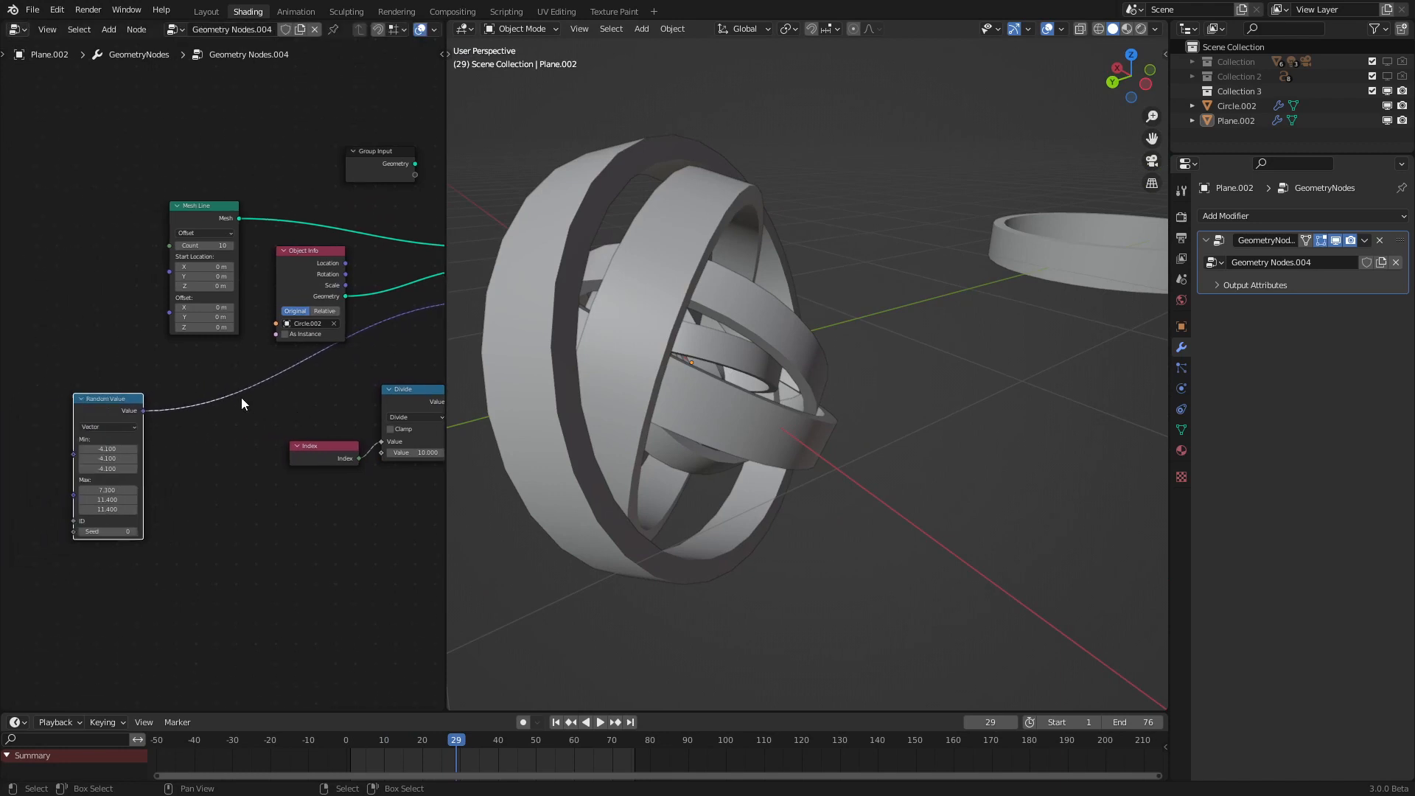
Scale the random rotation by a #frame/24 driver in a Vector Math node and preview playback.
click(255, 434)
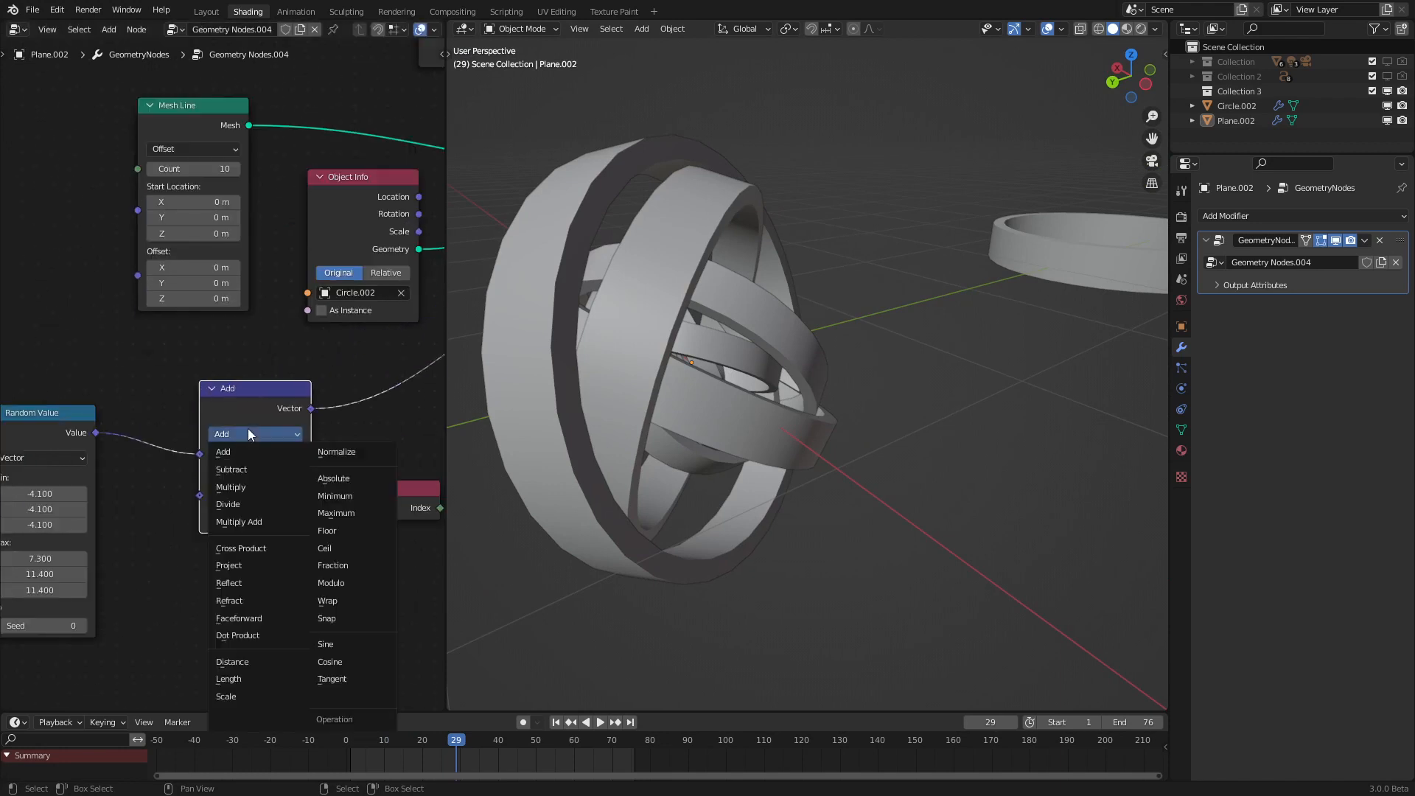
click(225, 696)
text(#frame/24)
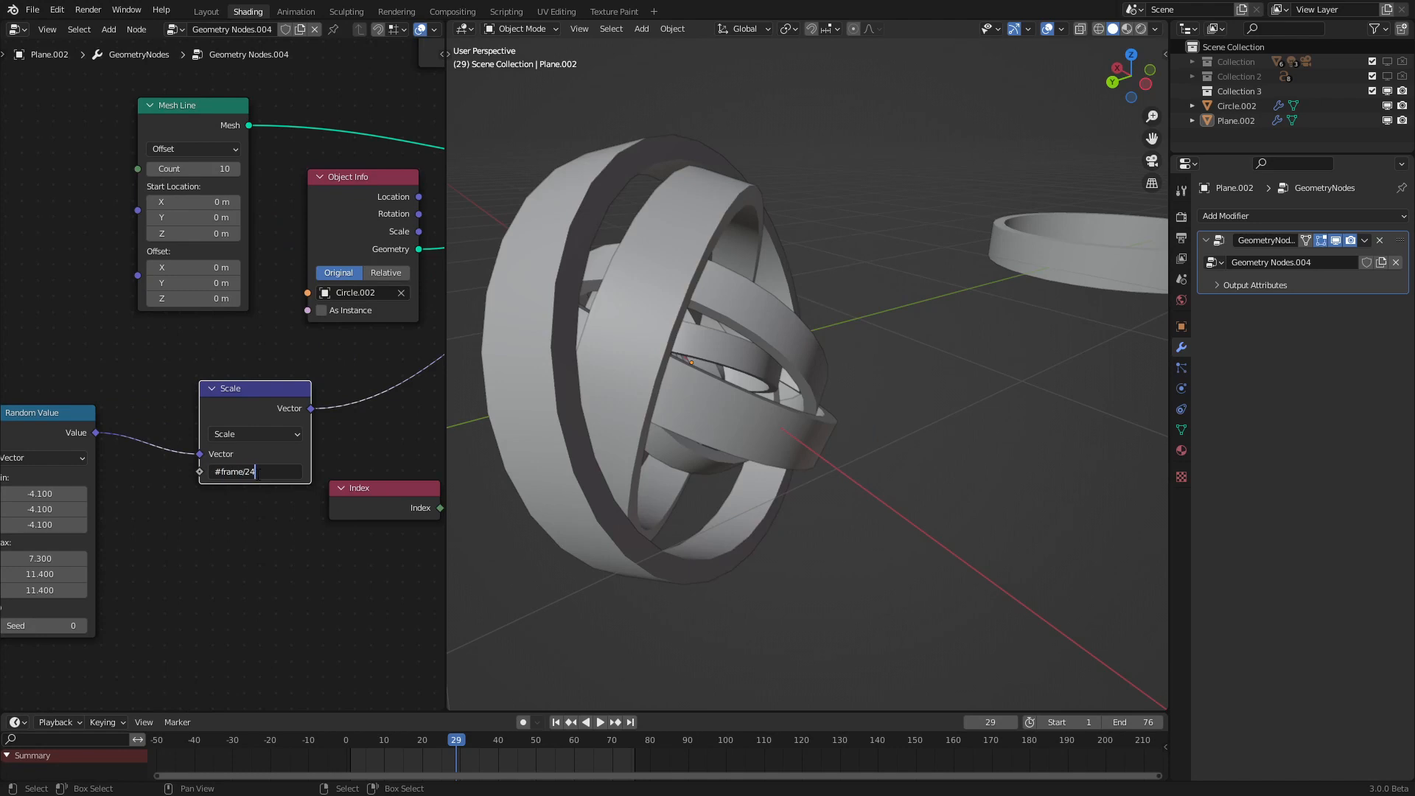
click(592, 721)
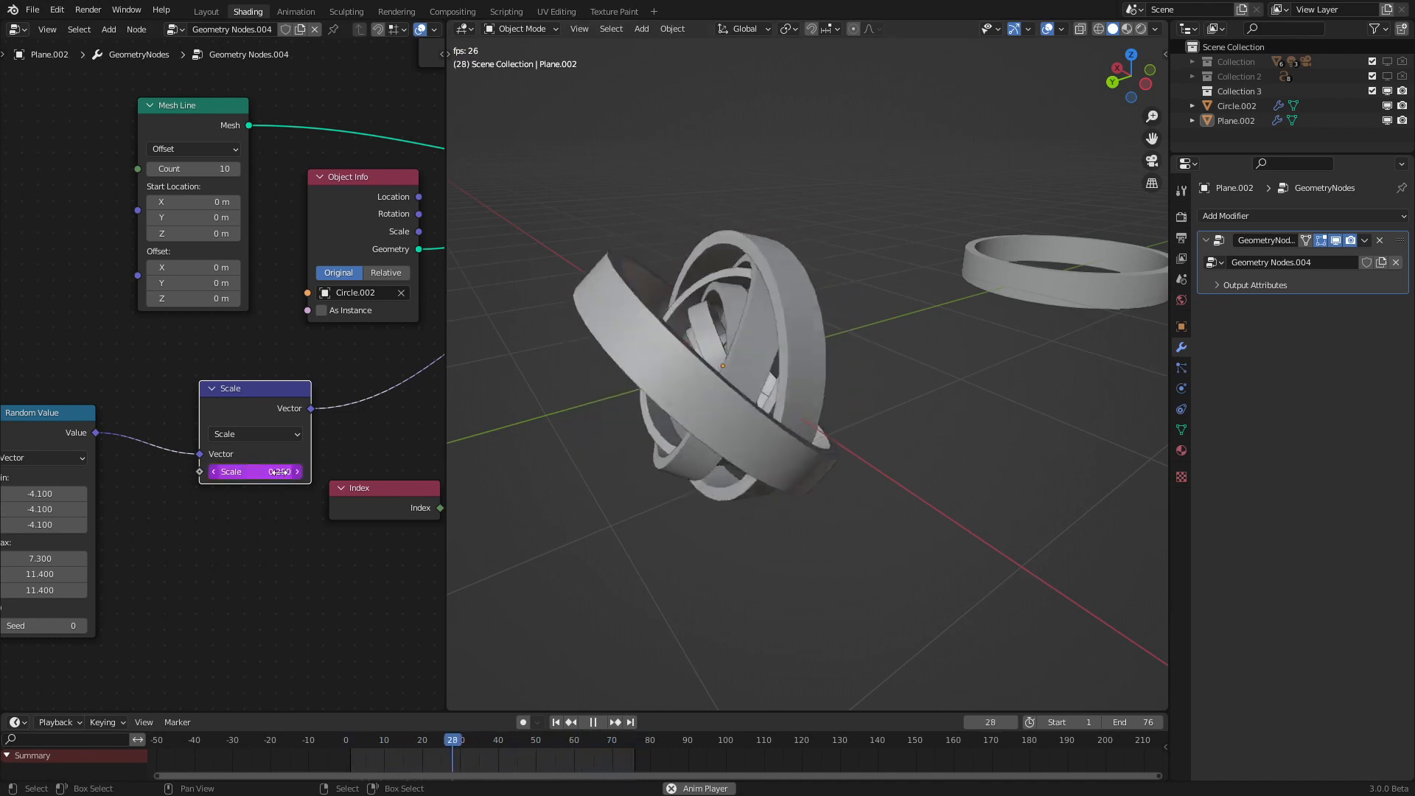
click(593, 721)
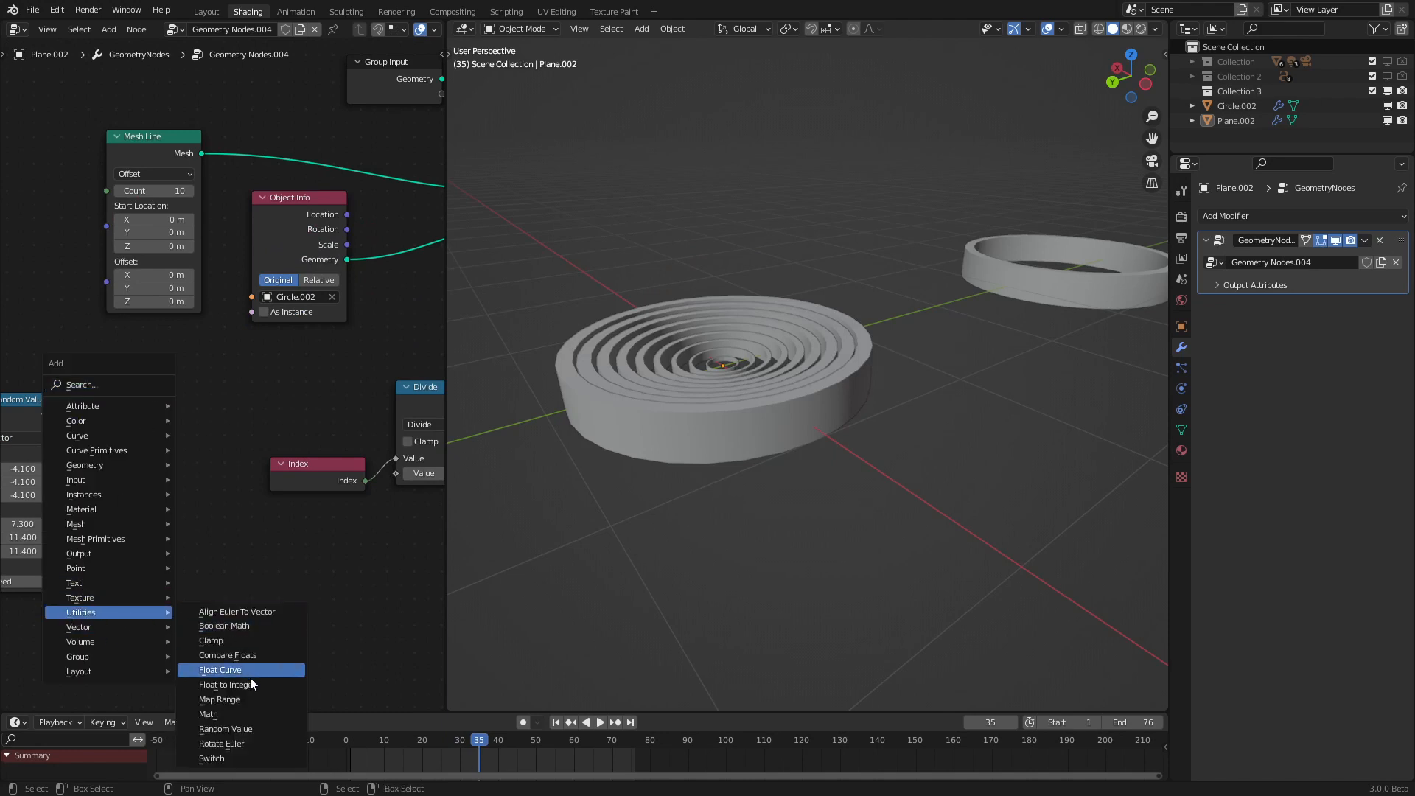
Keyframe a Rotate Euler axis angle from 0° at frame 1 to 360° at frame 76.
click(221, 744)
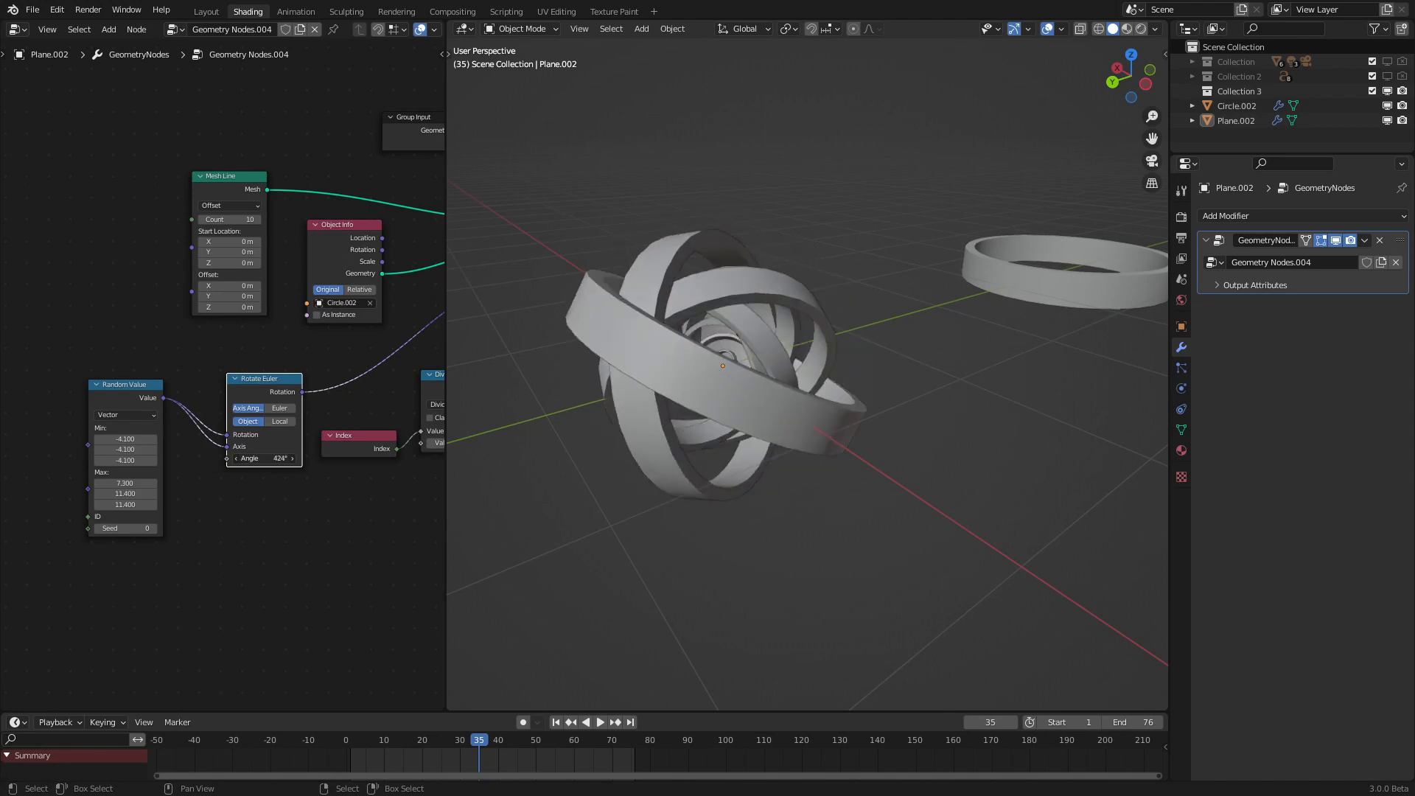
click(557, 721)
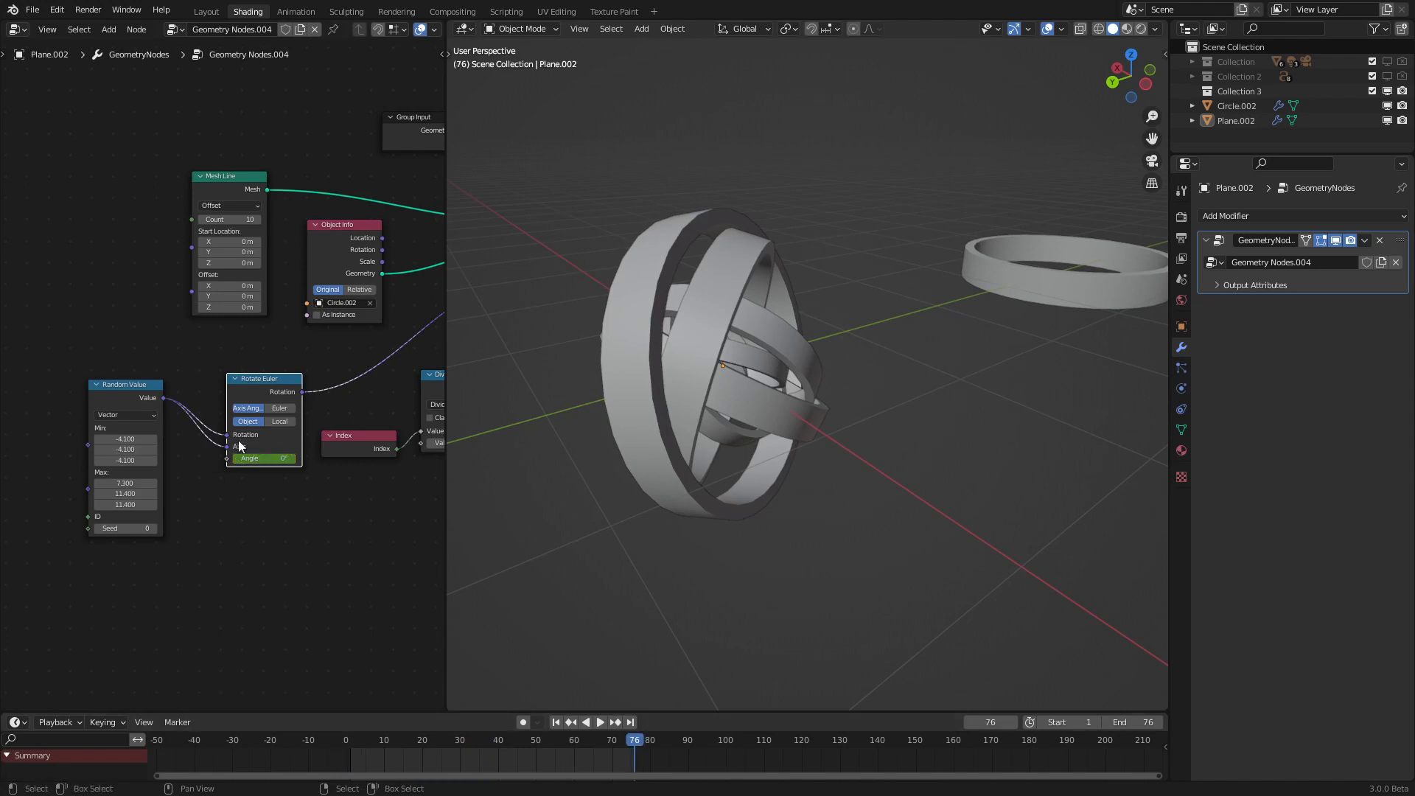
click(262, 457)
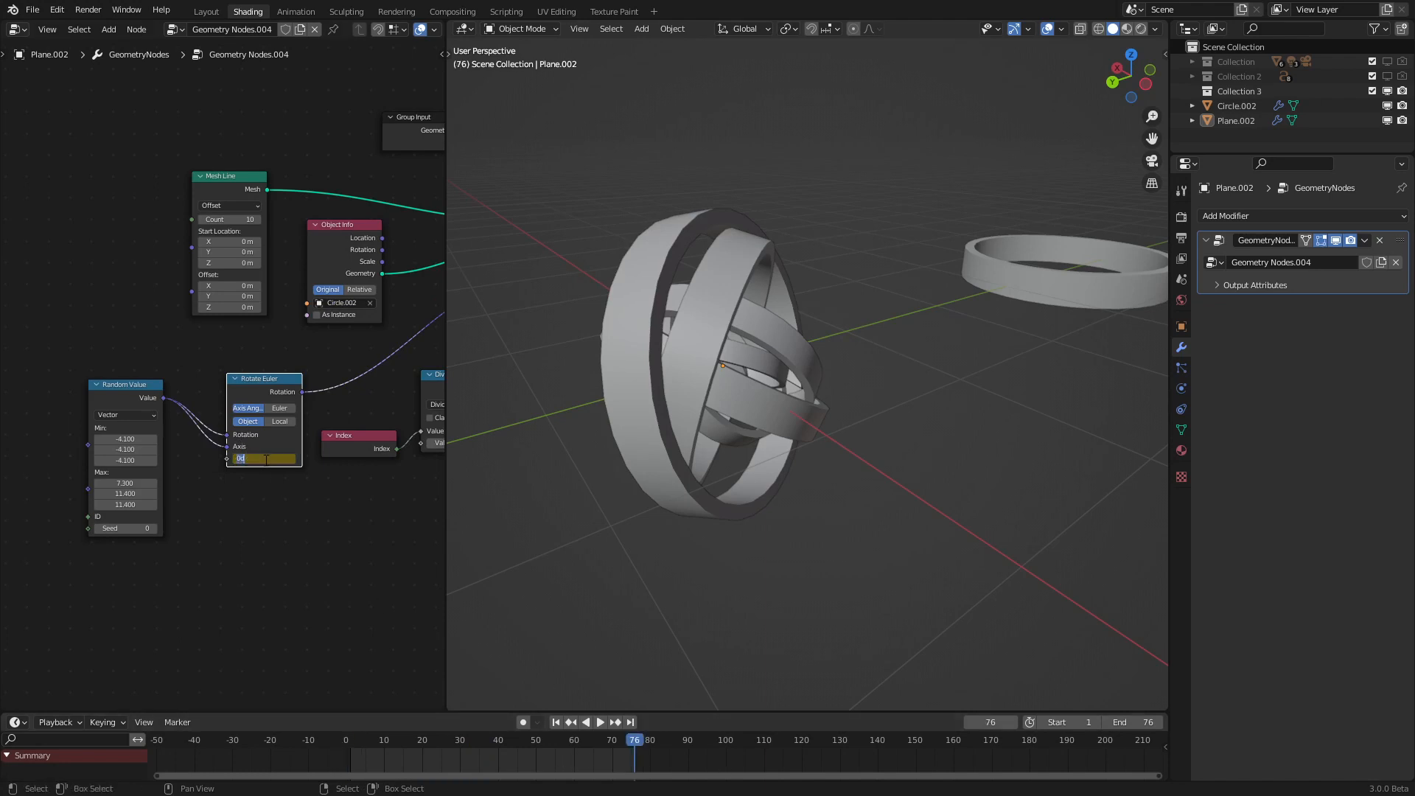
click(263, 459)
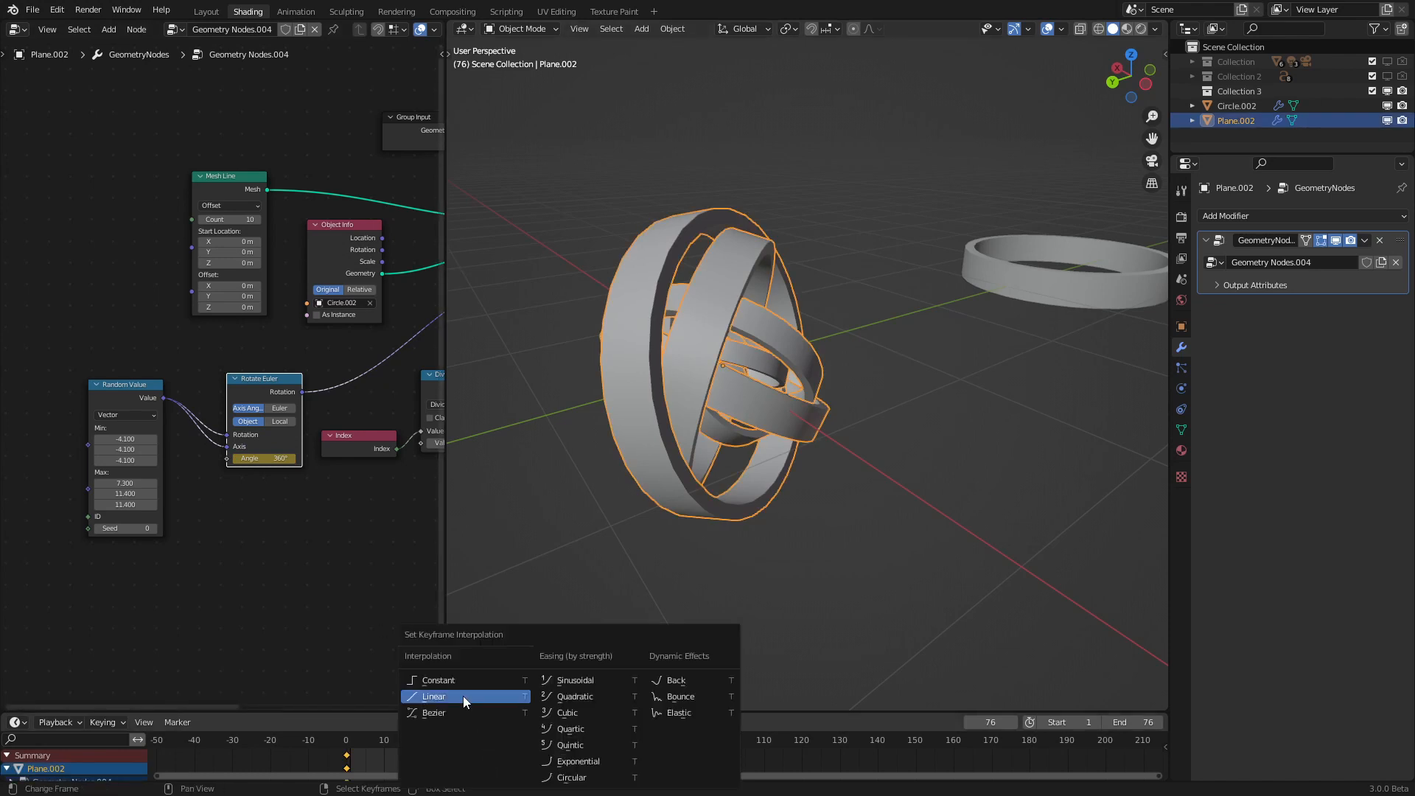
mouse_move(434, 695)
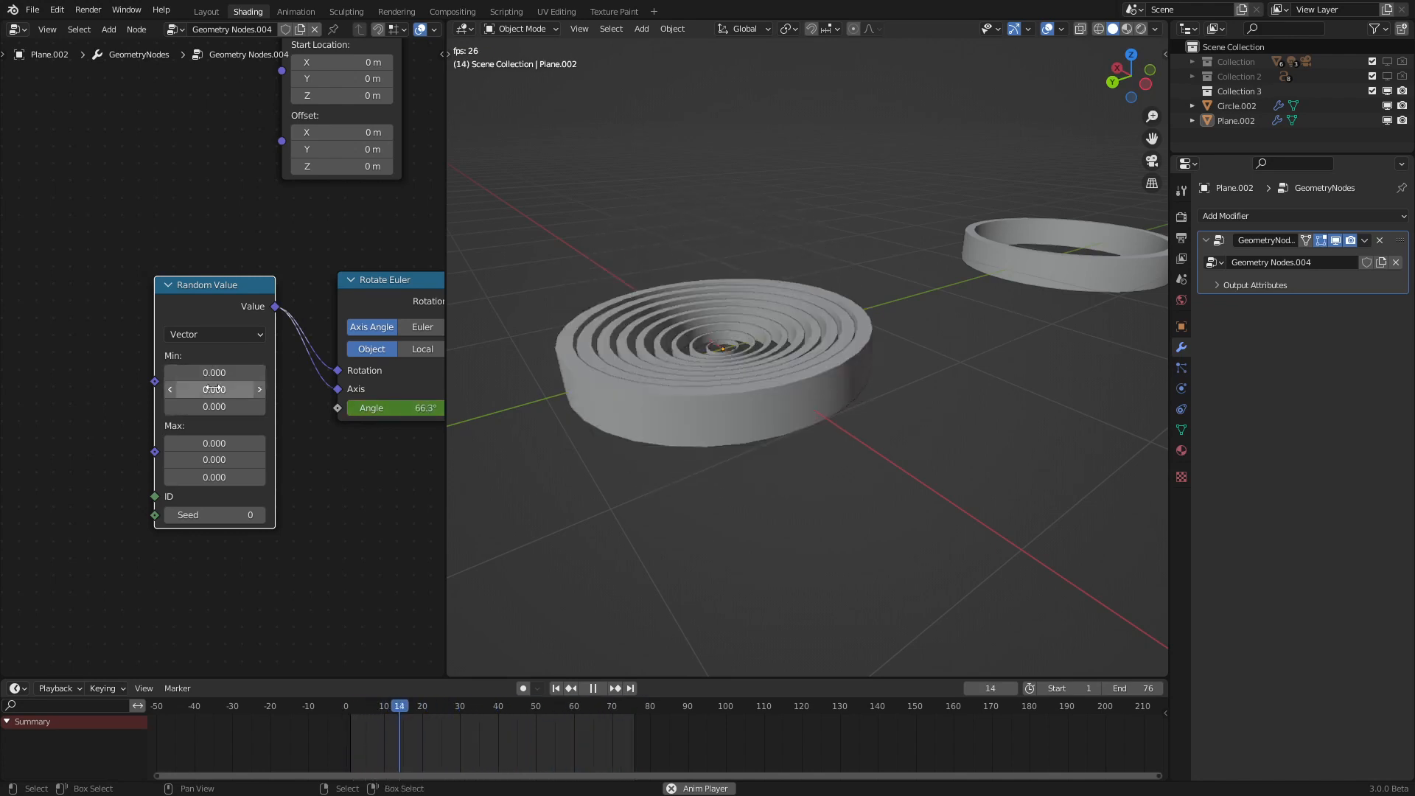
Widen the Random Value vector range to -5 to 5 and play back the tumbling cluster.
click(593, 688)
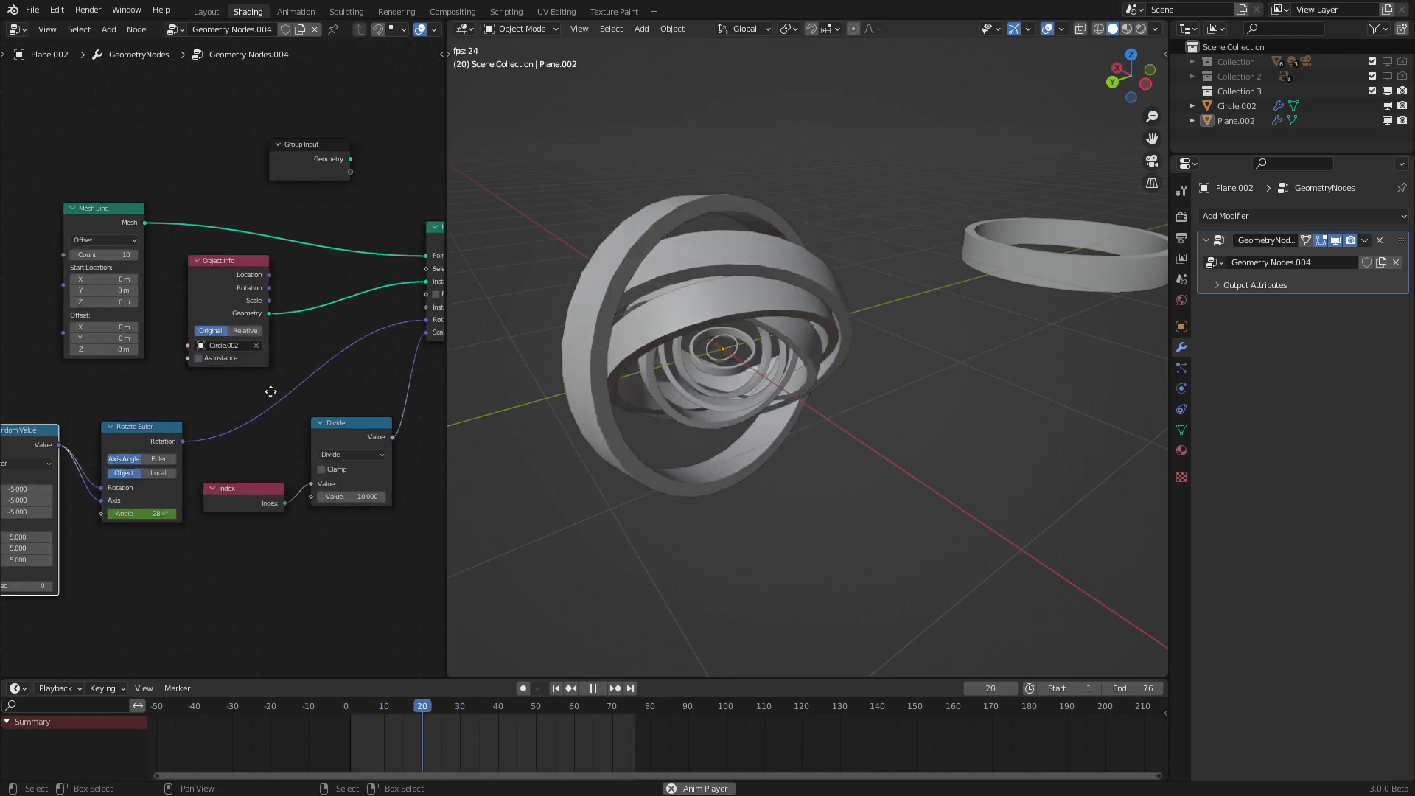
click(592, 689)
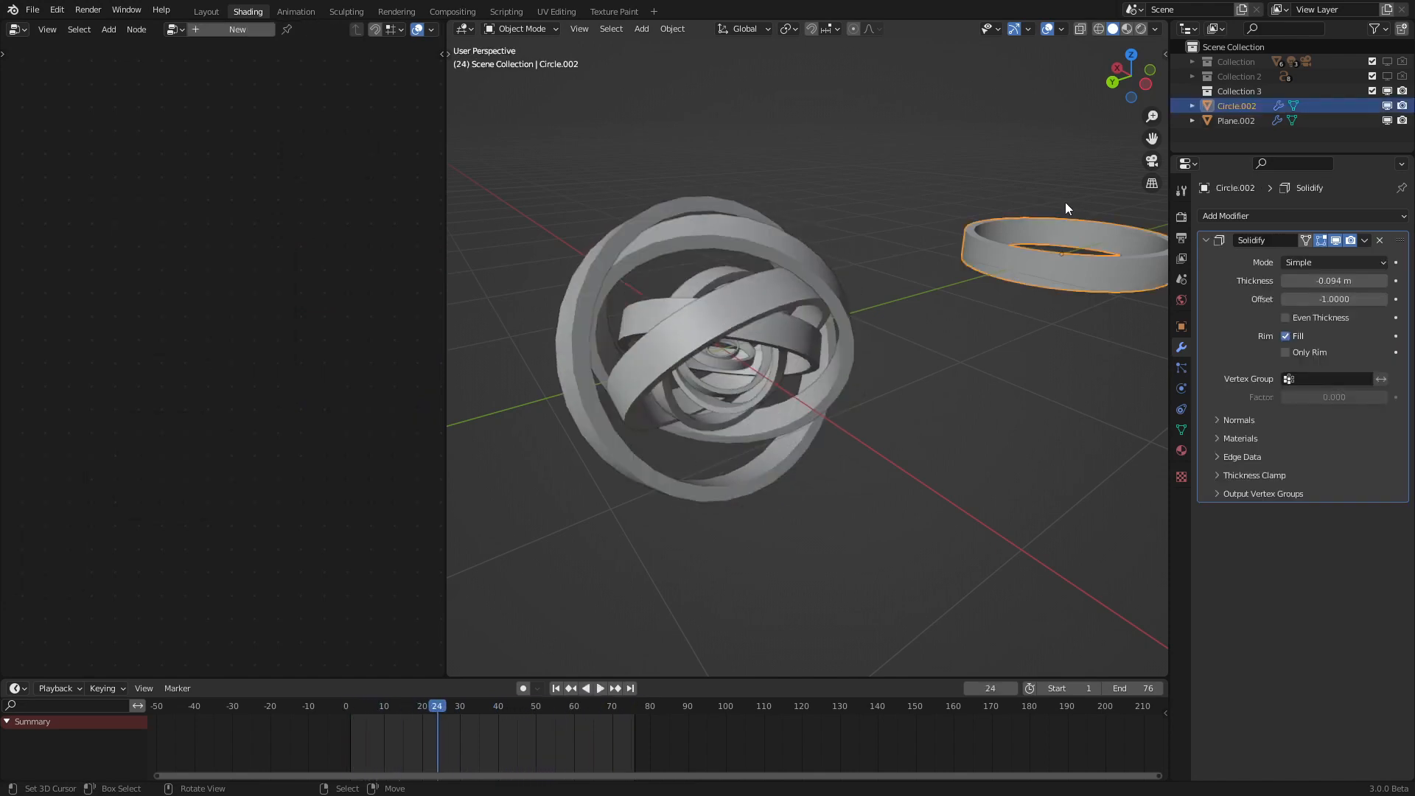
Mark a UV seam on one vertical edge of Circle.002 and check it in the UV Editing workspace.
click(15, 28)
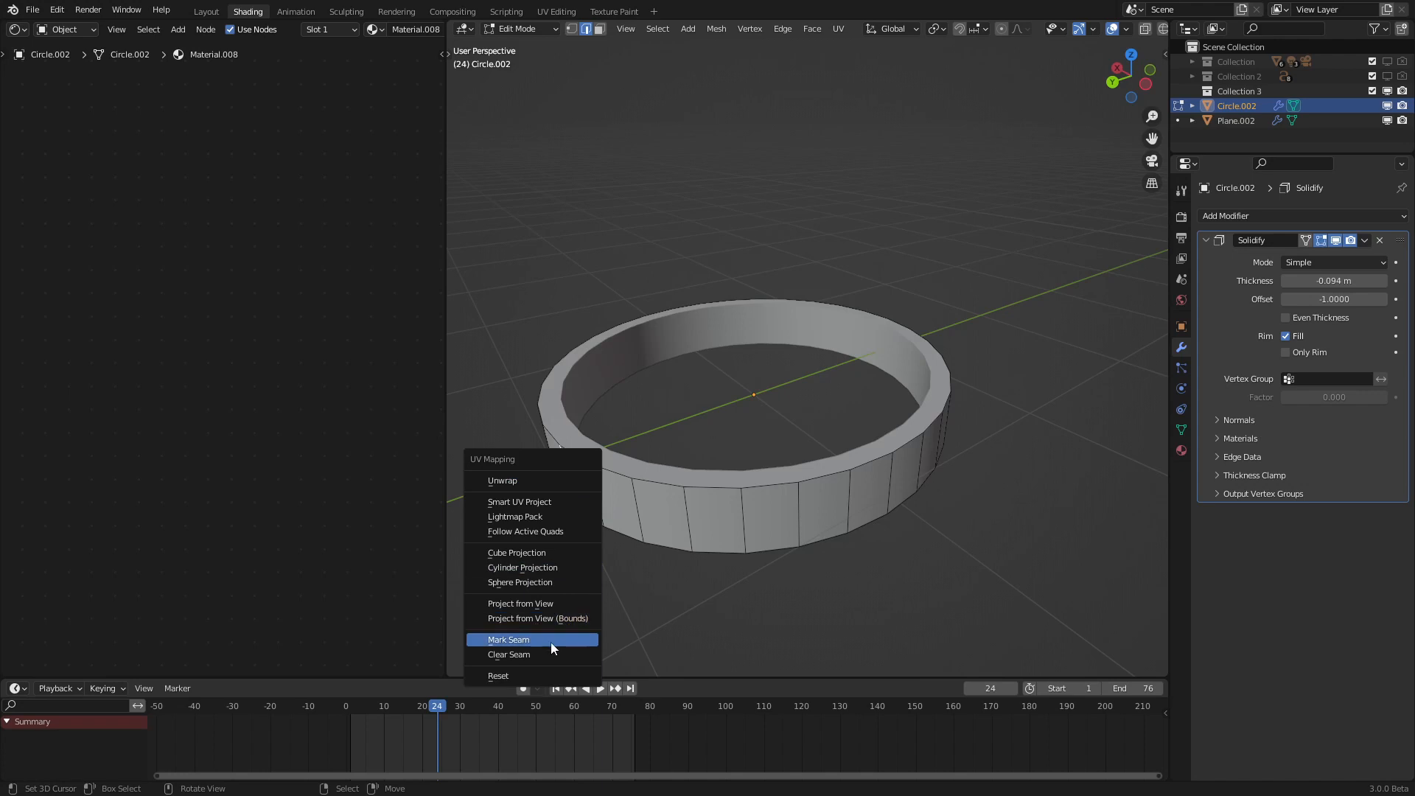
mouse_move(532, 653)
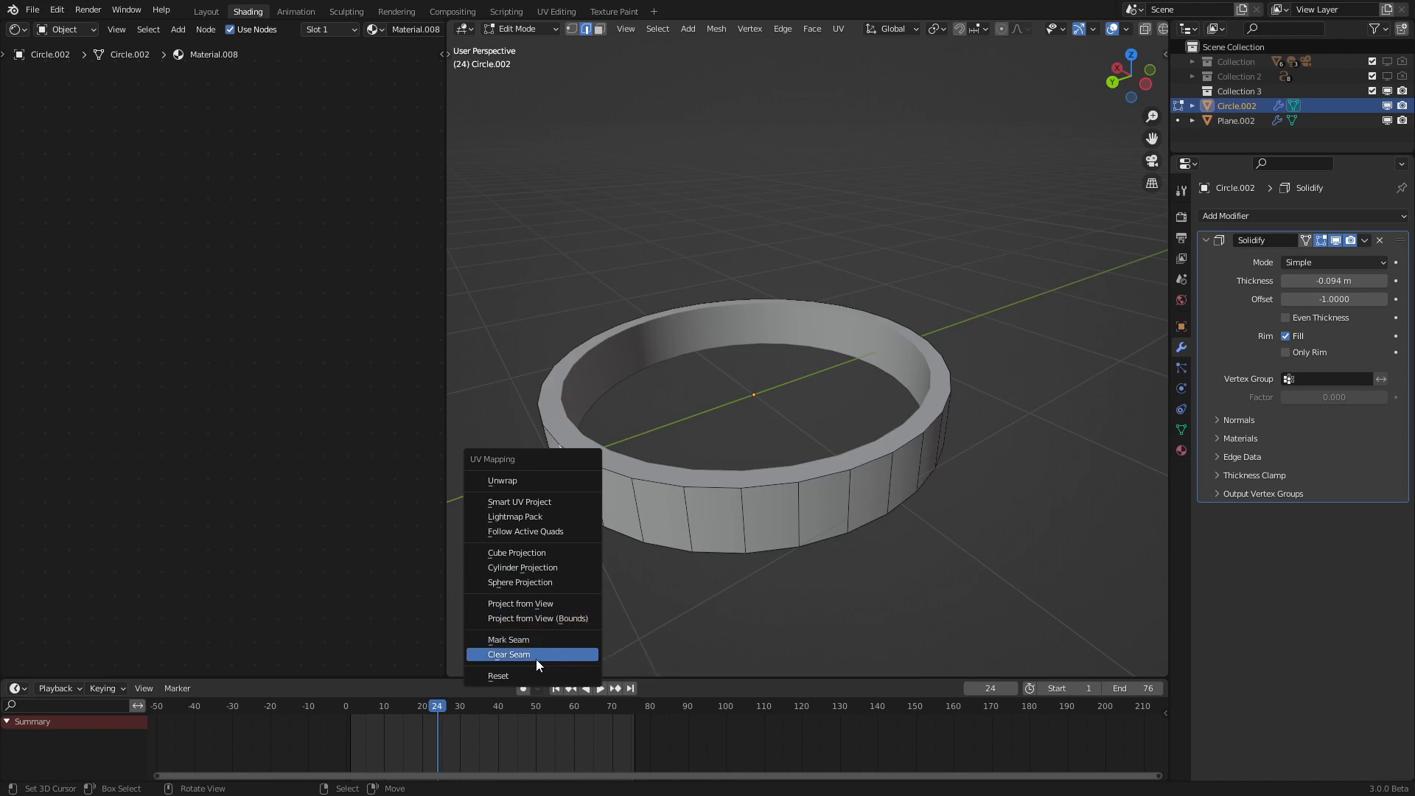
mouse_move(531, 676)
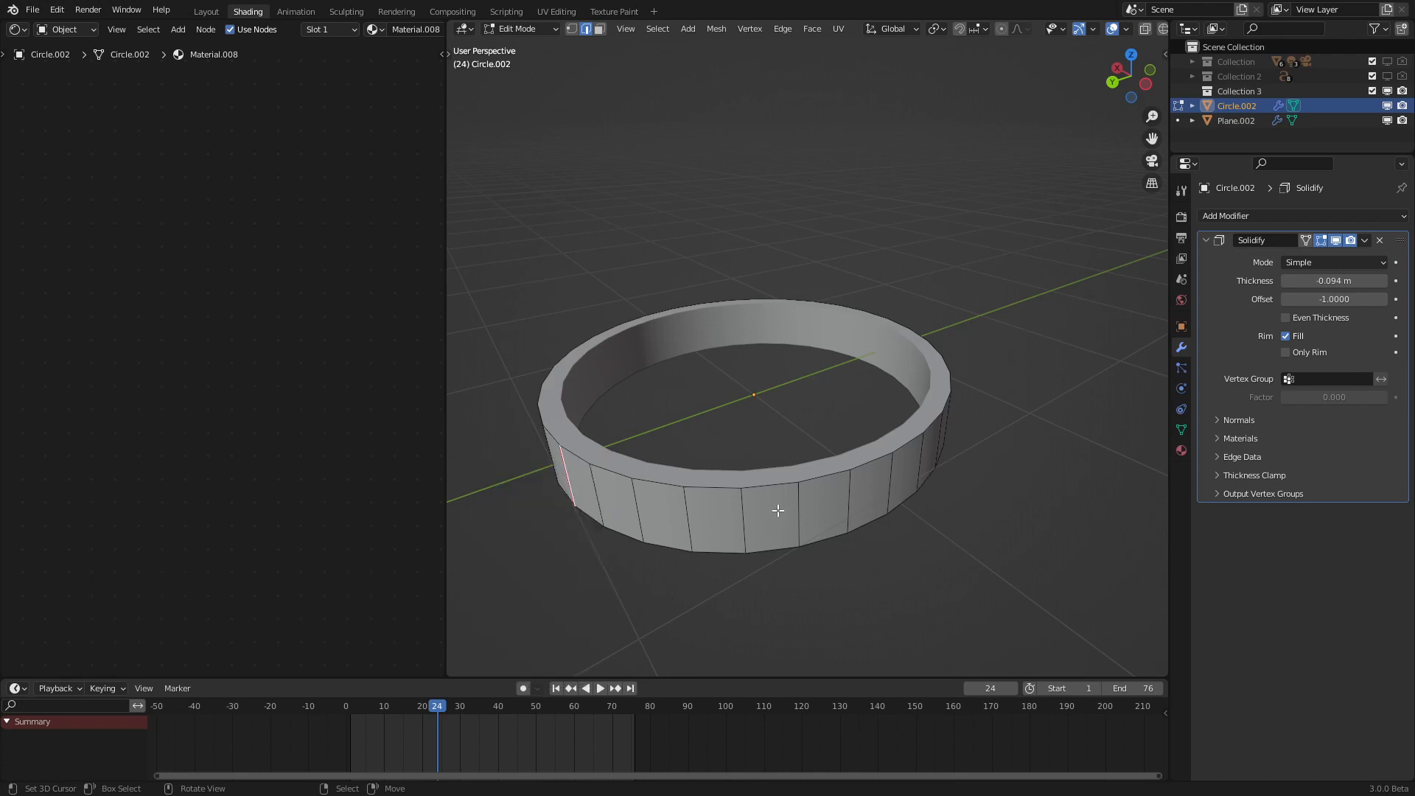
click(838, 28)
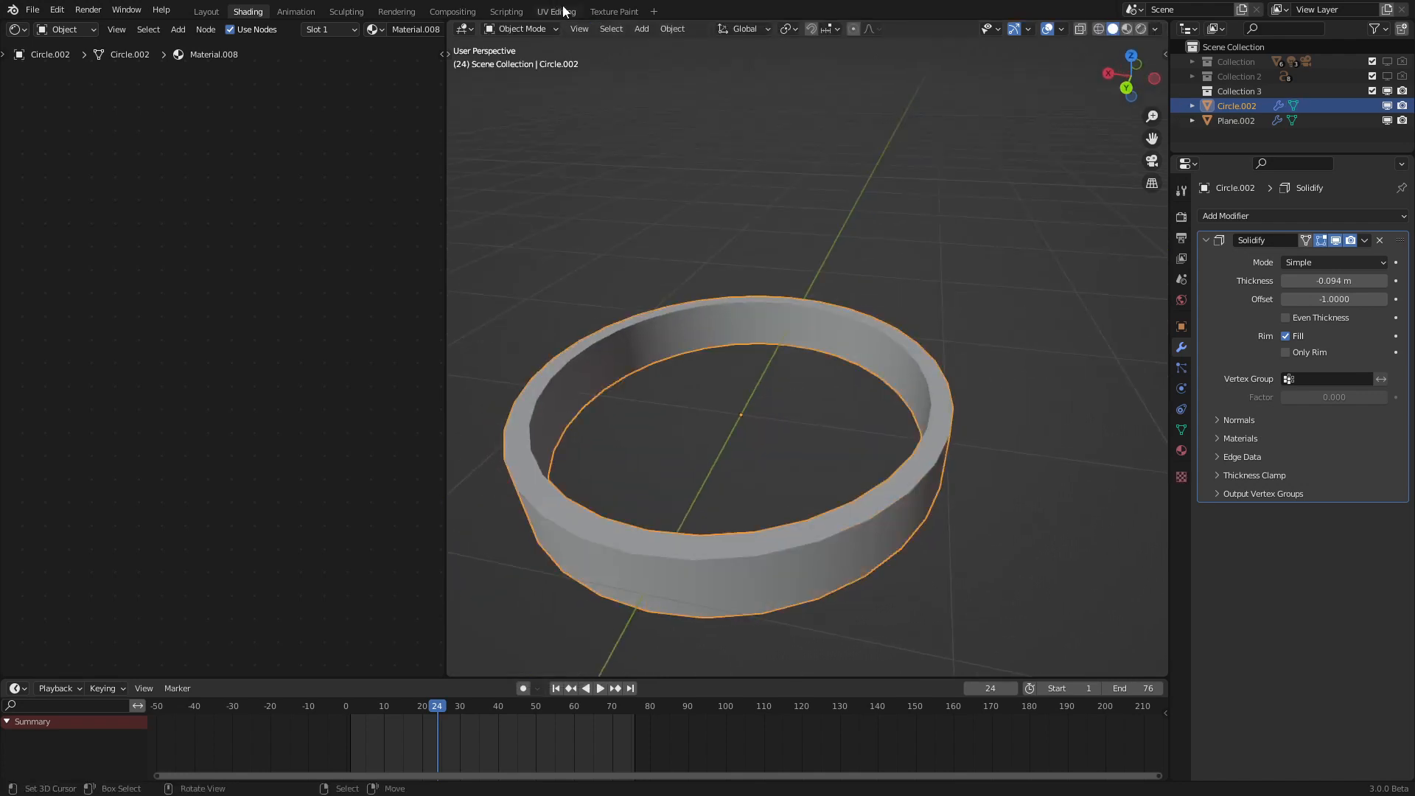
click(556, 11)
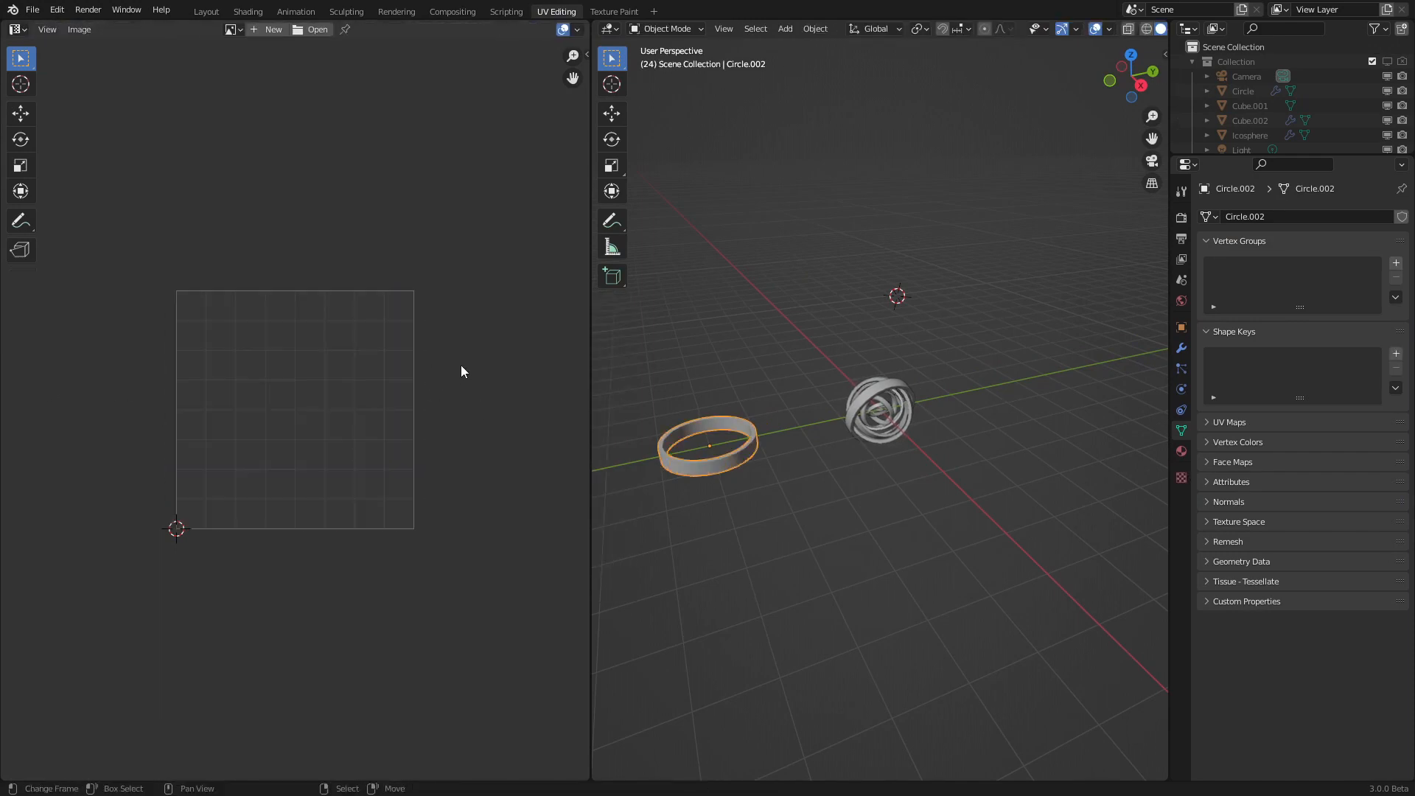
click(247, 10)
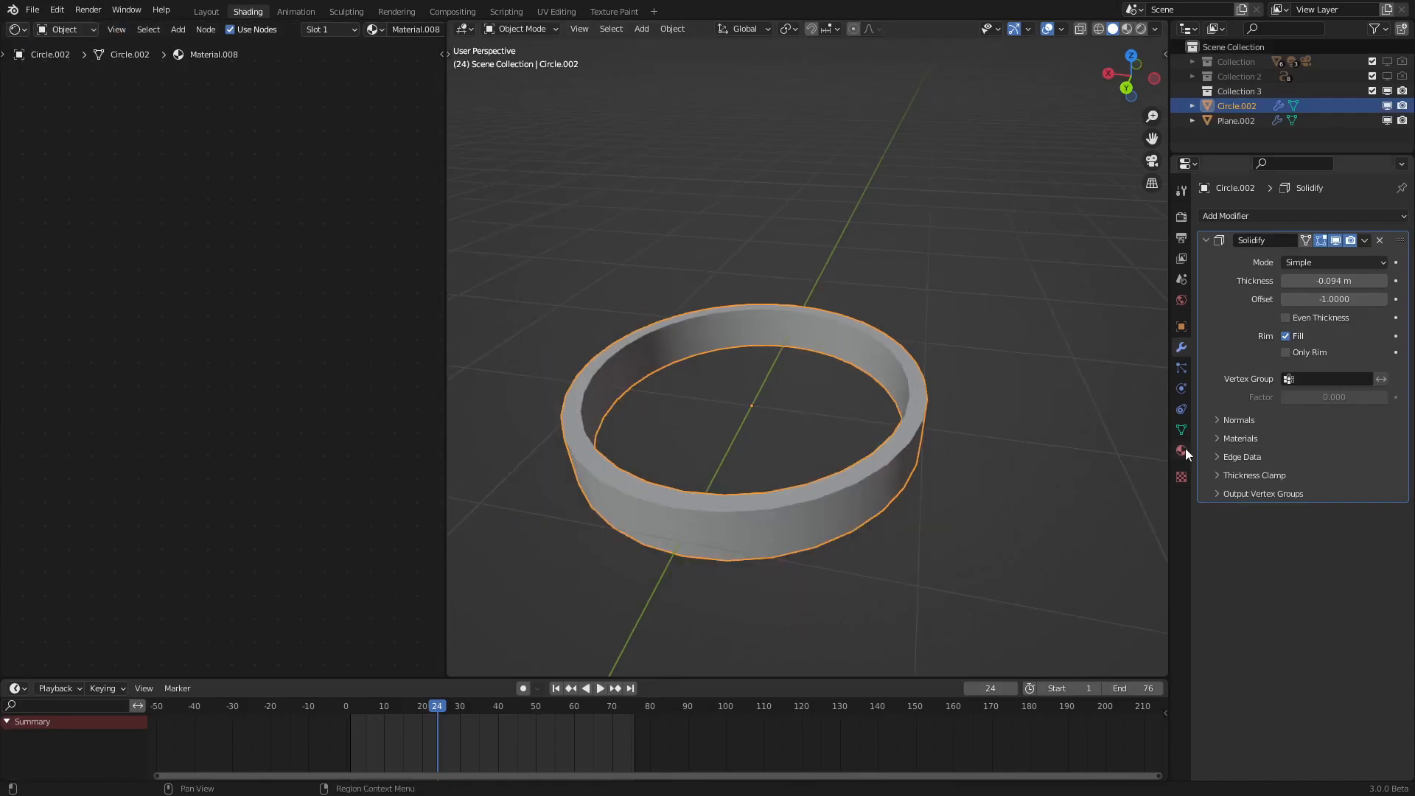
Preview the ring's UV Map node output as a colour gradient in its material.
click(1181, 451)
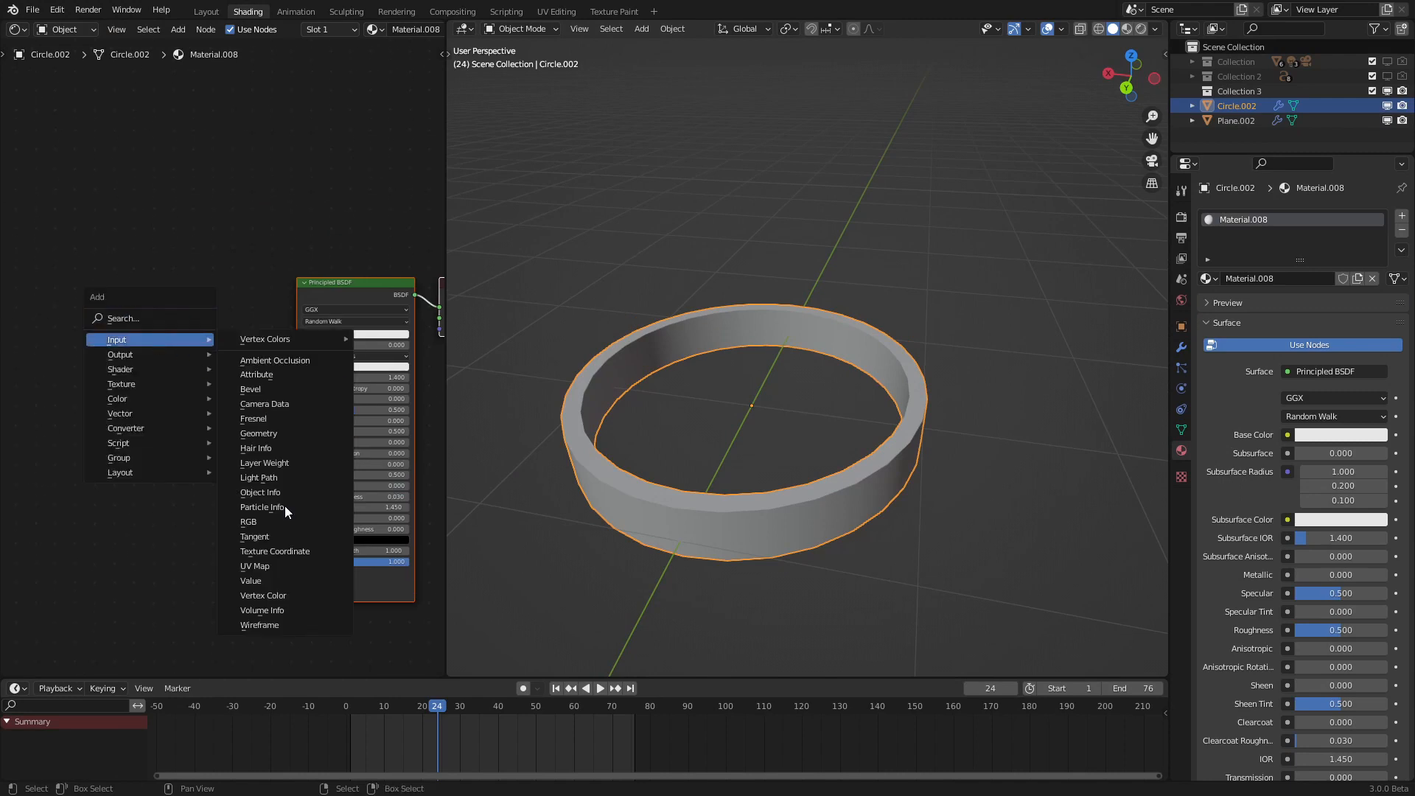
click(254, 566)
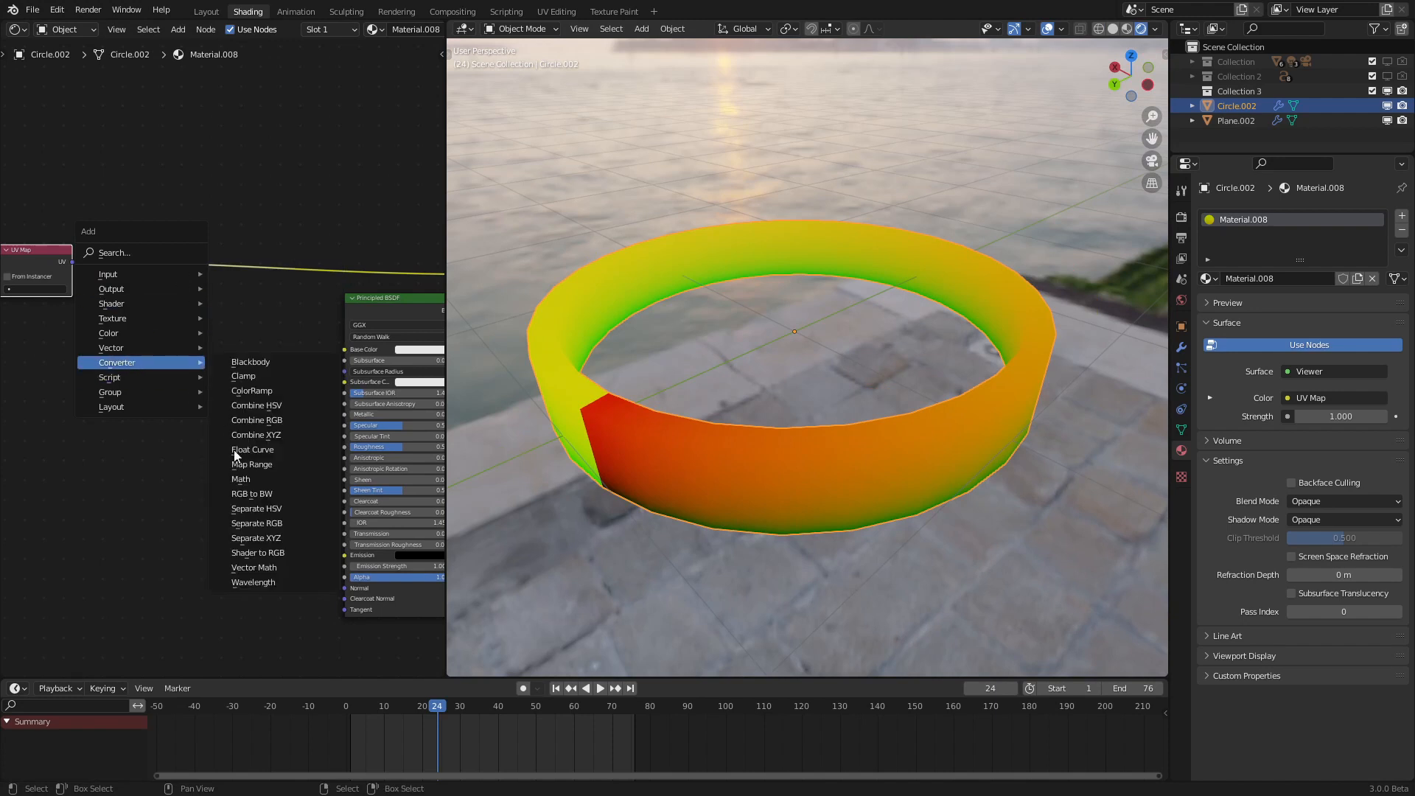
Feed the UV Map through Separate XYZ into a ColorRamp and narrow its stops into a thin stripe.
click(255, 538)
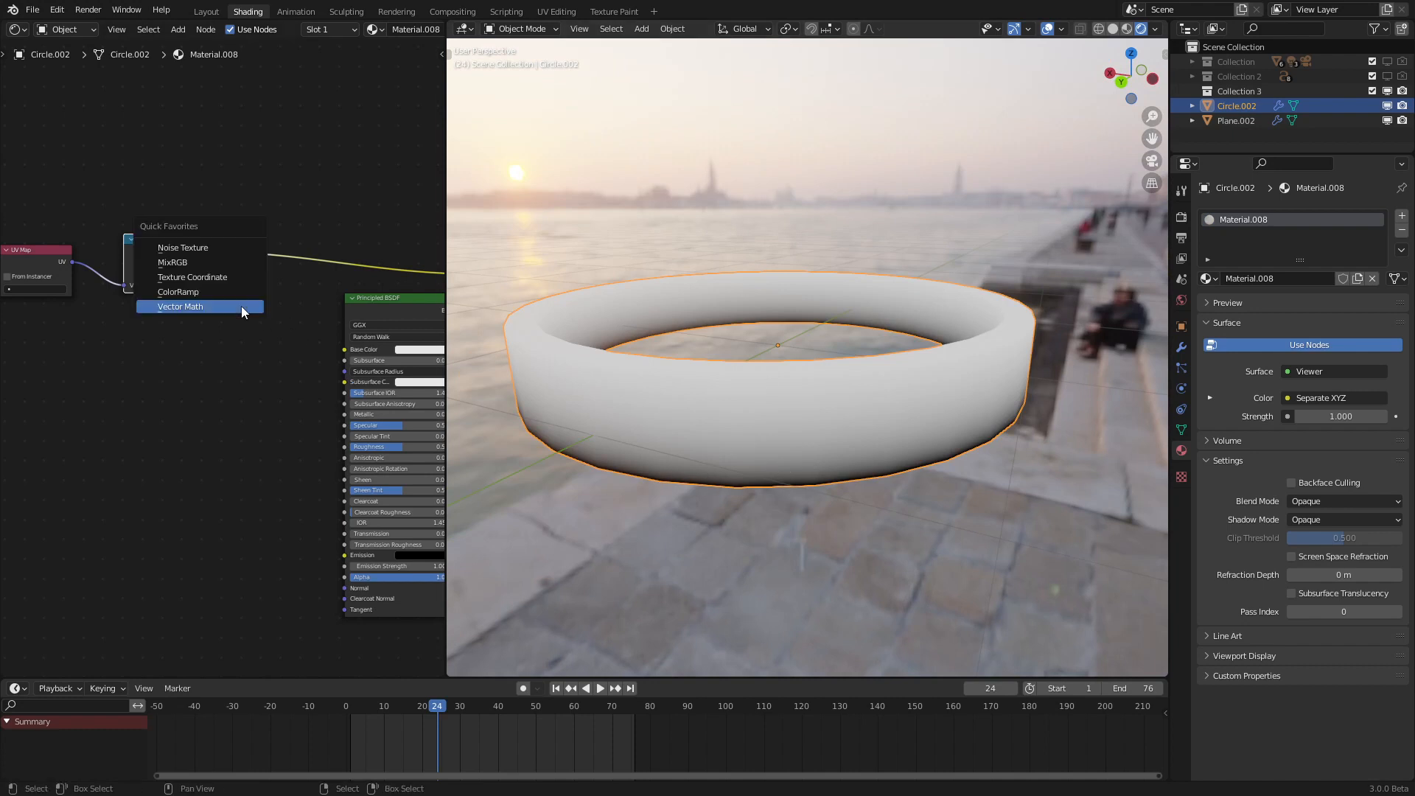
click(178, 292)
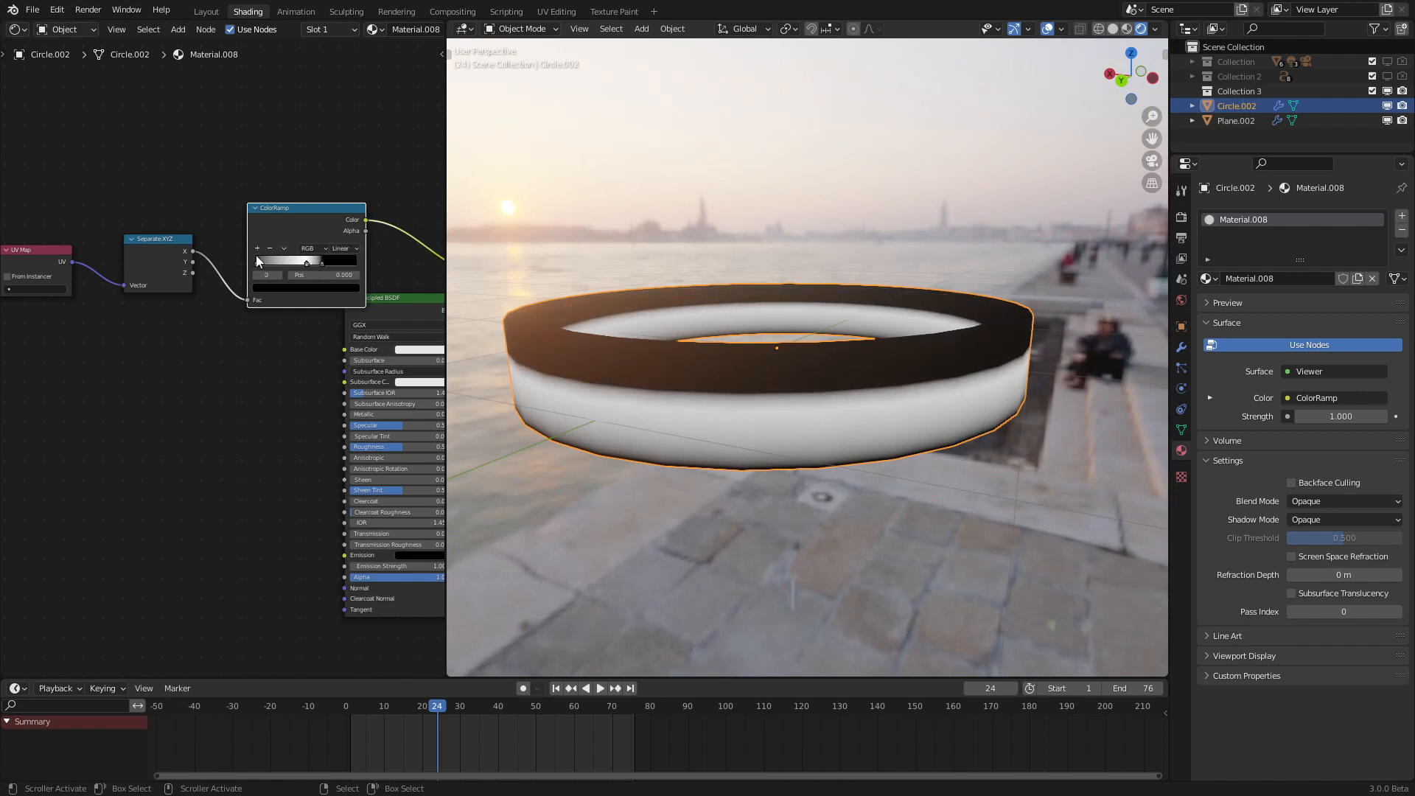
drag(260, 262, 315, 262)
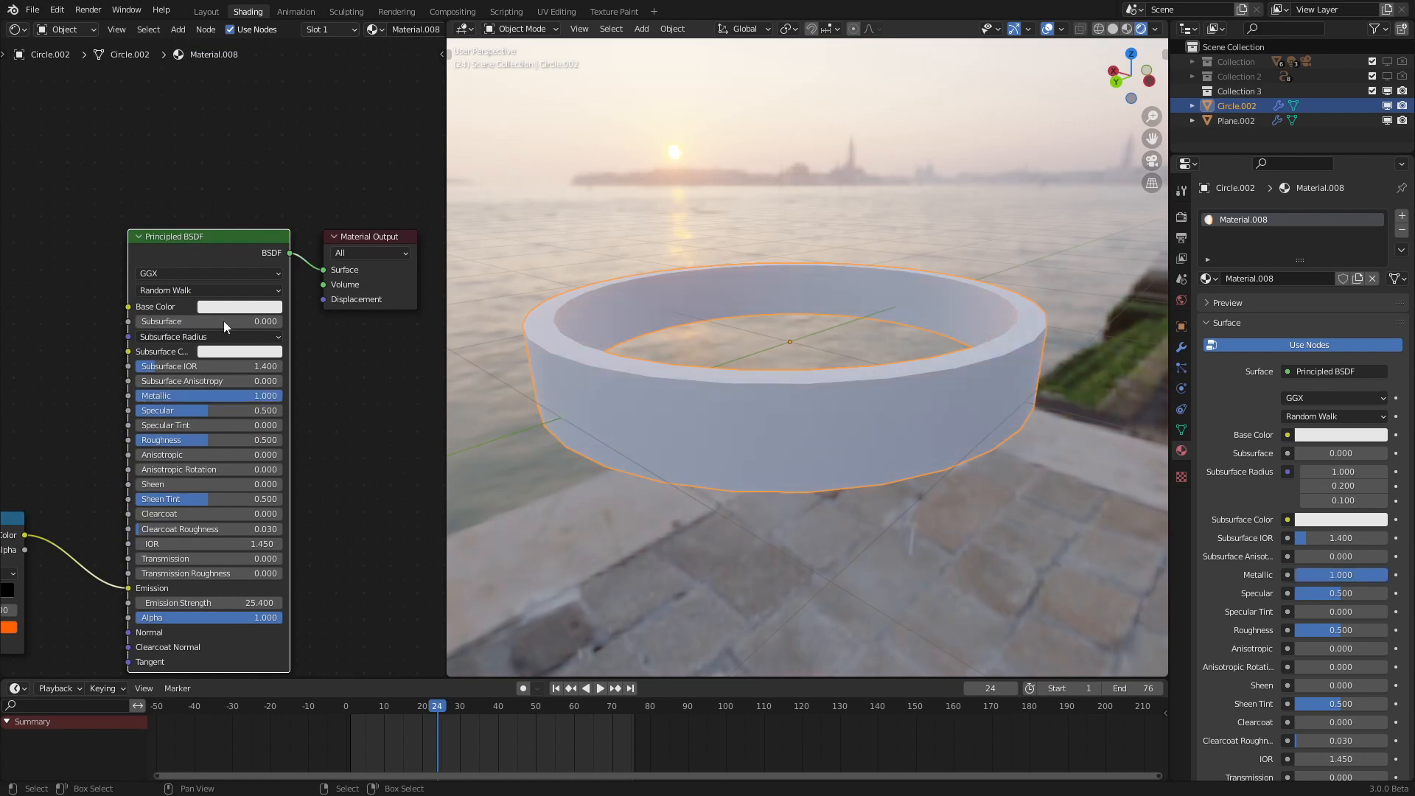
Plug the ColorRamp into Emission at strength 25.4 with Metallic 1.0 and roughness about 0.2.
click(239, 306)
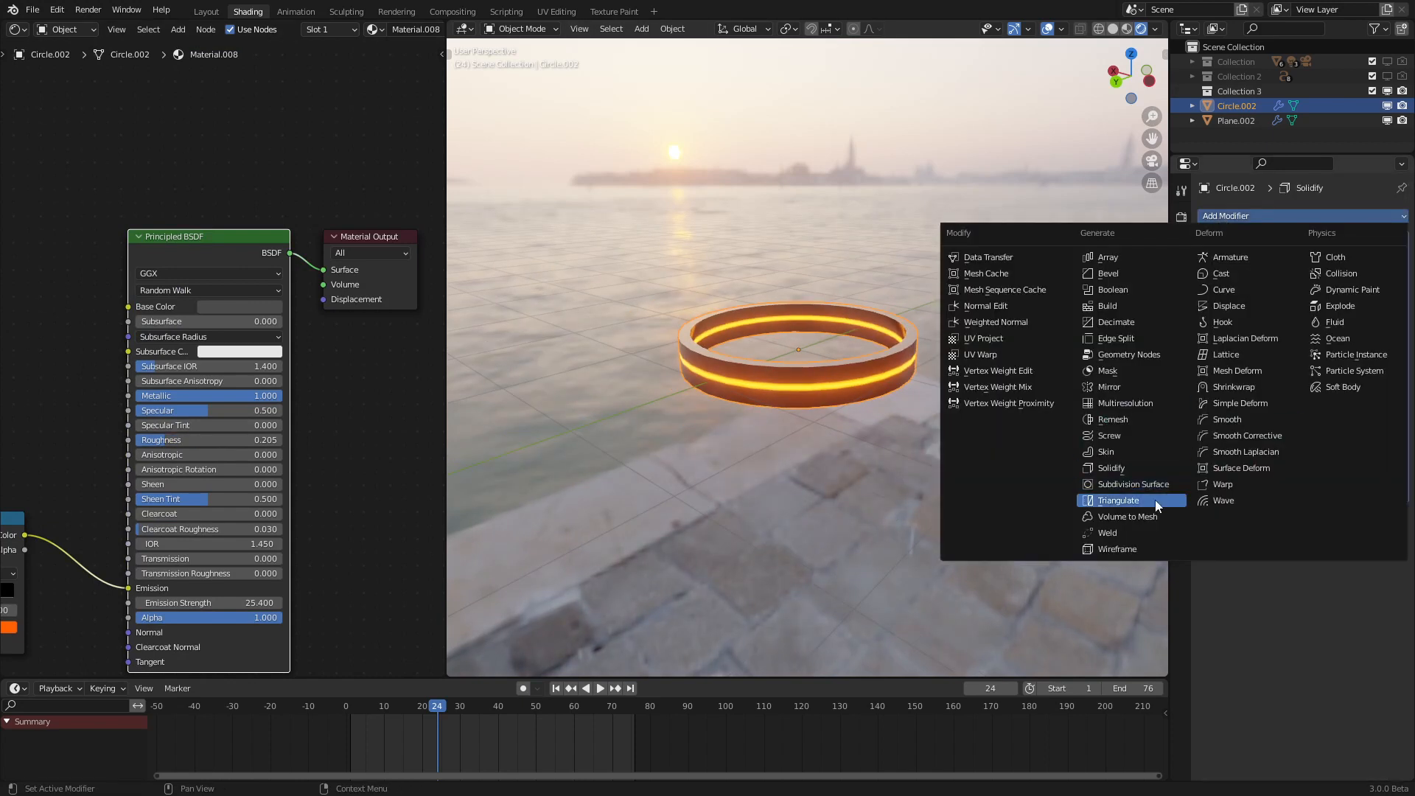
Add a level-2 Subdivision Surface modifier to Circle.002 and select the ring cluster object.
click(1128, 483)
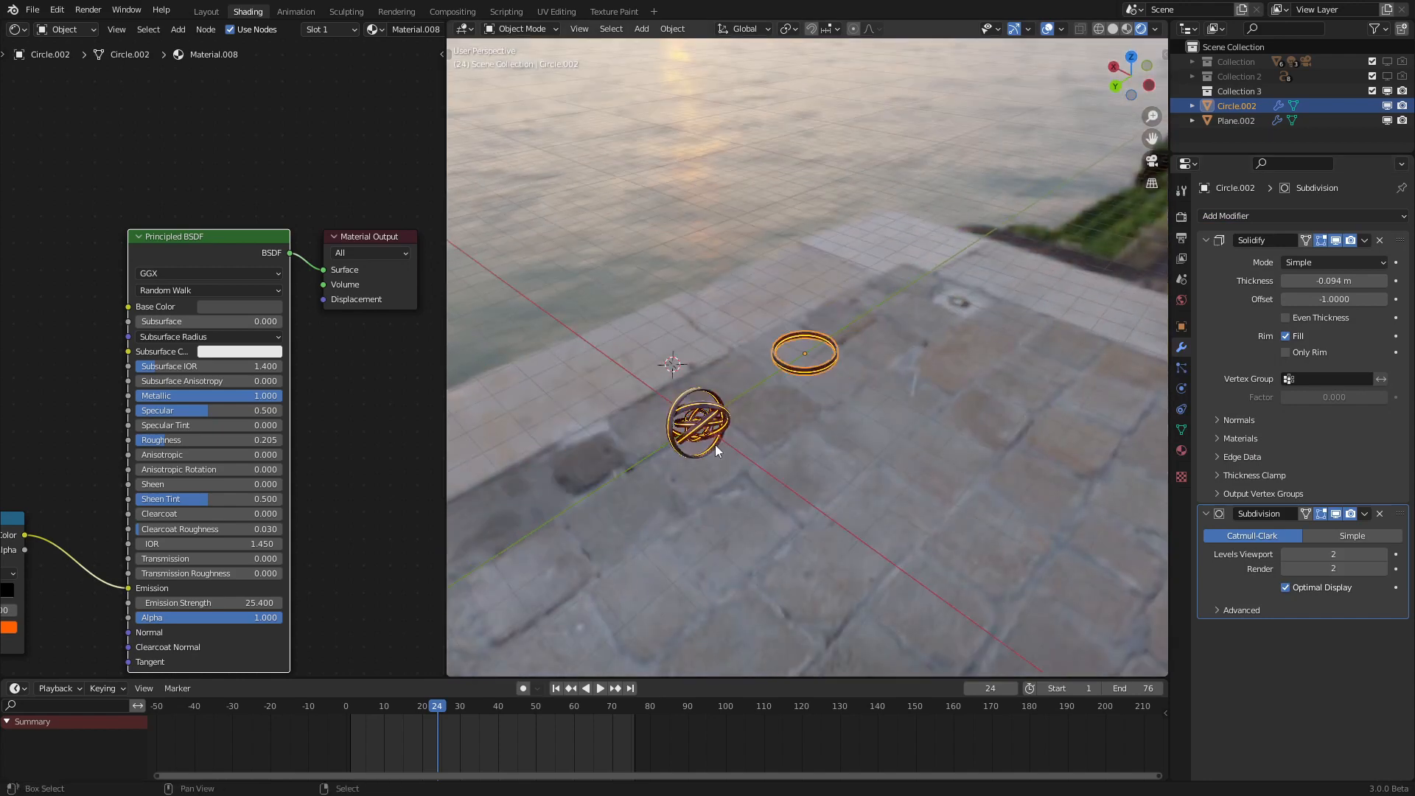
click(600, 689)
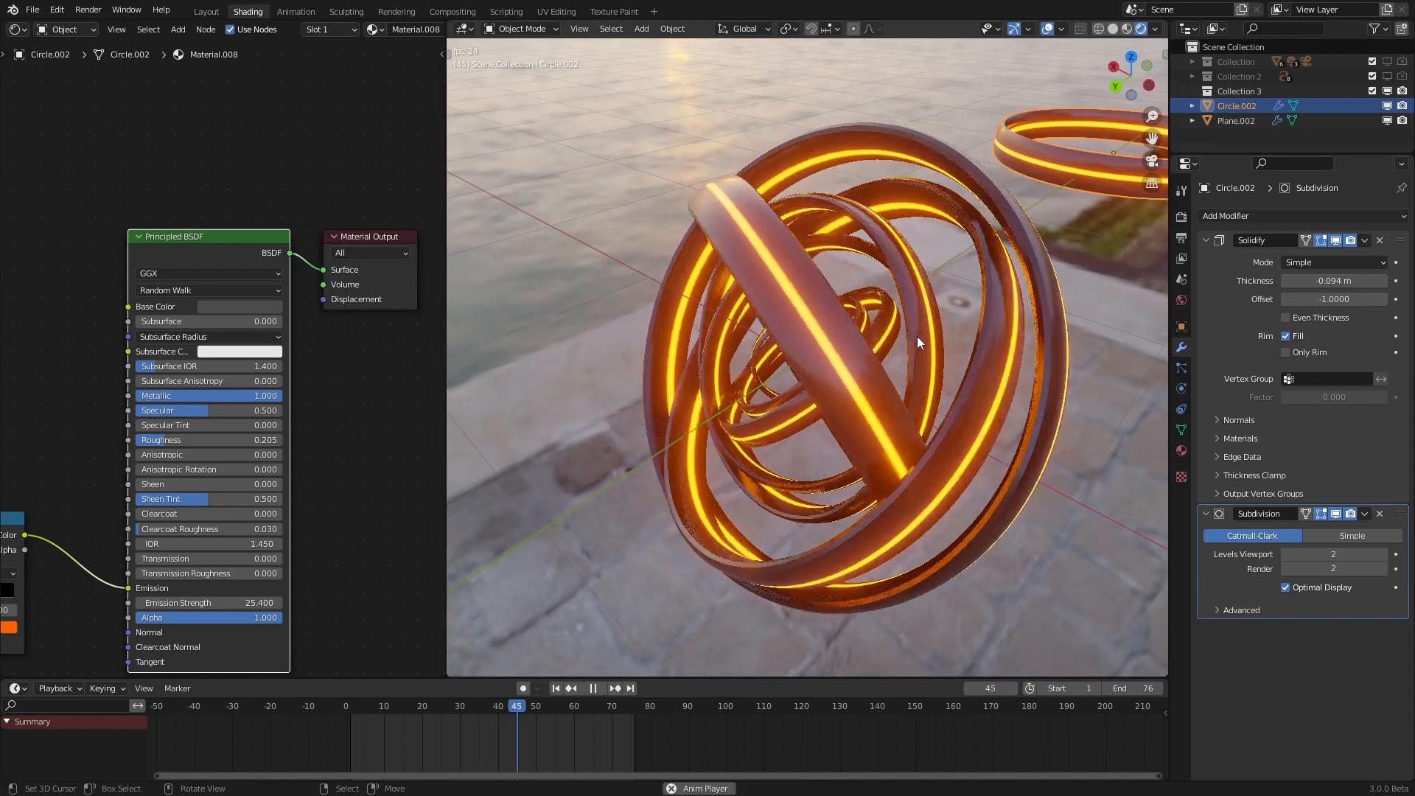
click(411, 706)
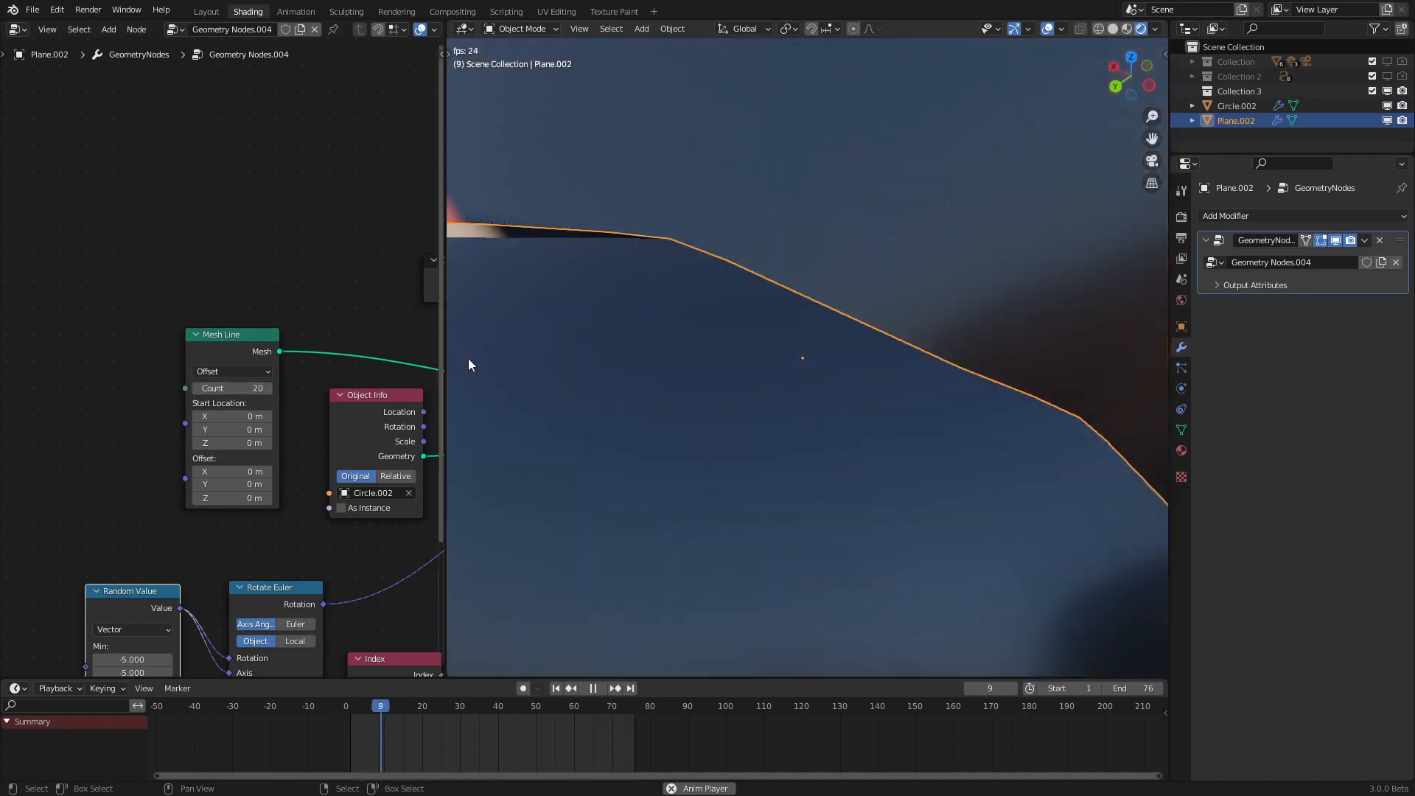
Set Mesh Line Count to 20, the scale Divide value to 20 and a new Random Value seed.
click(593, 689)
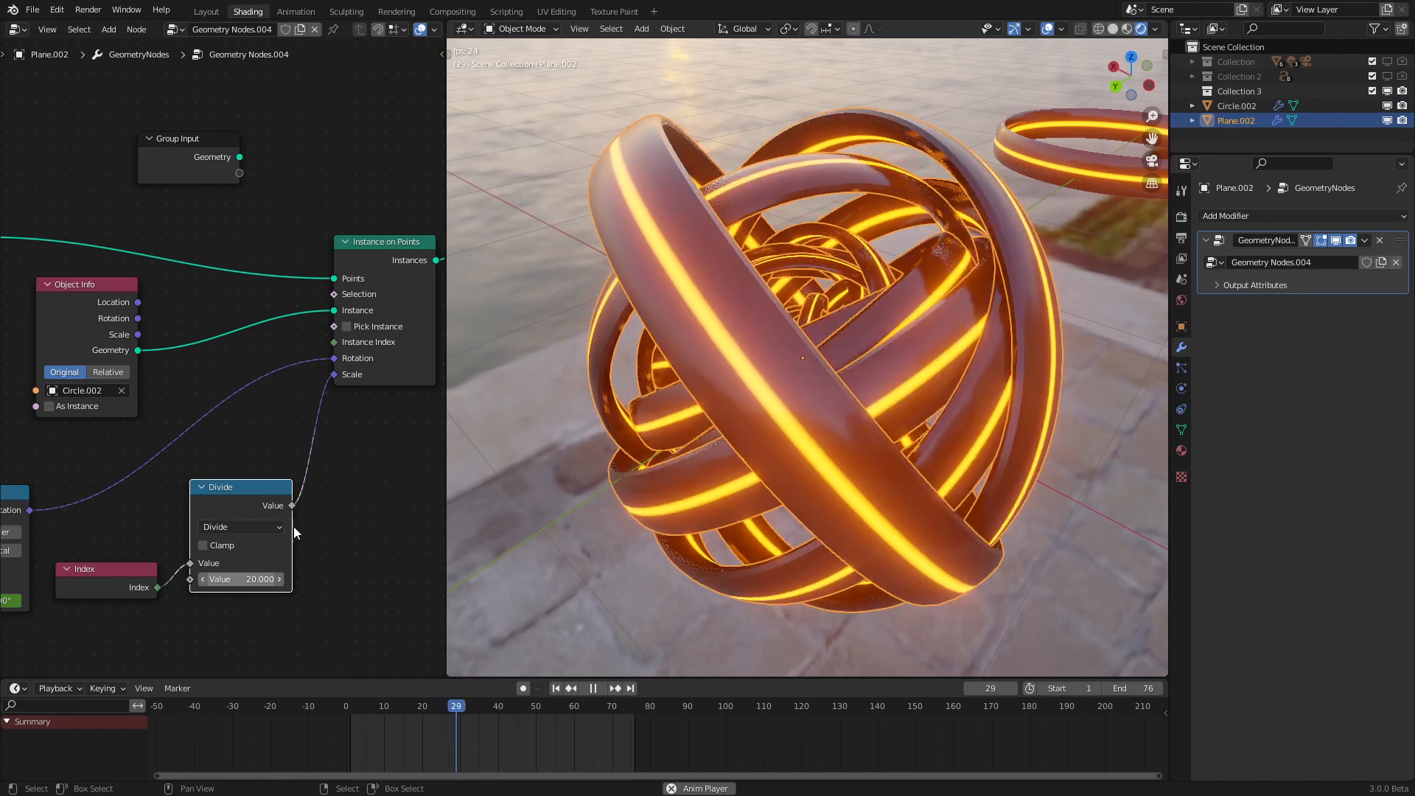
click(555, 689)
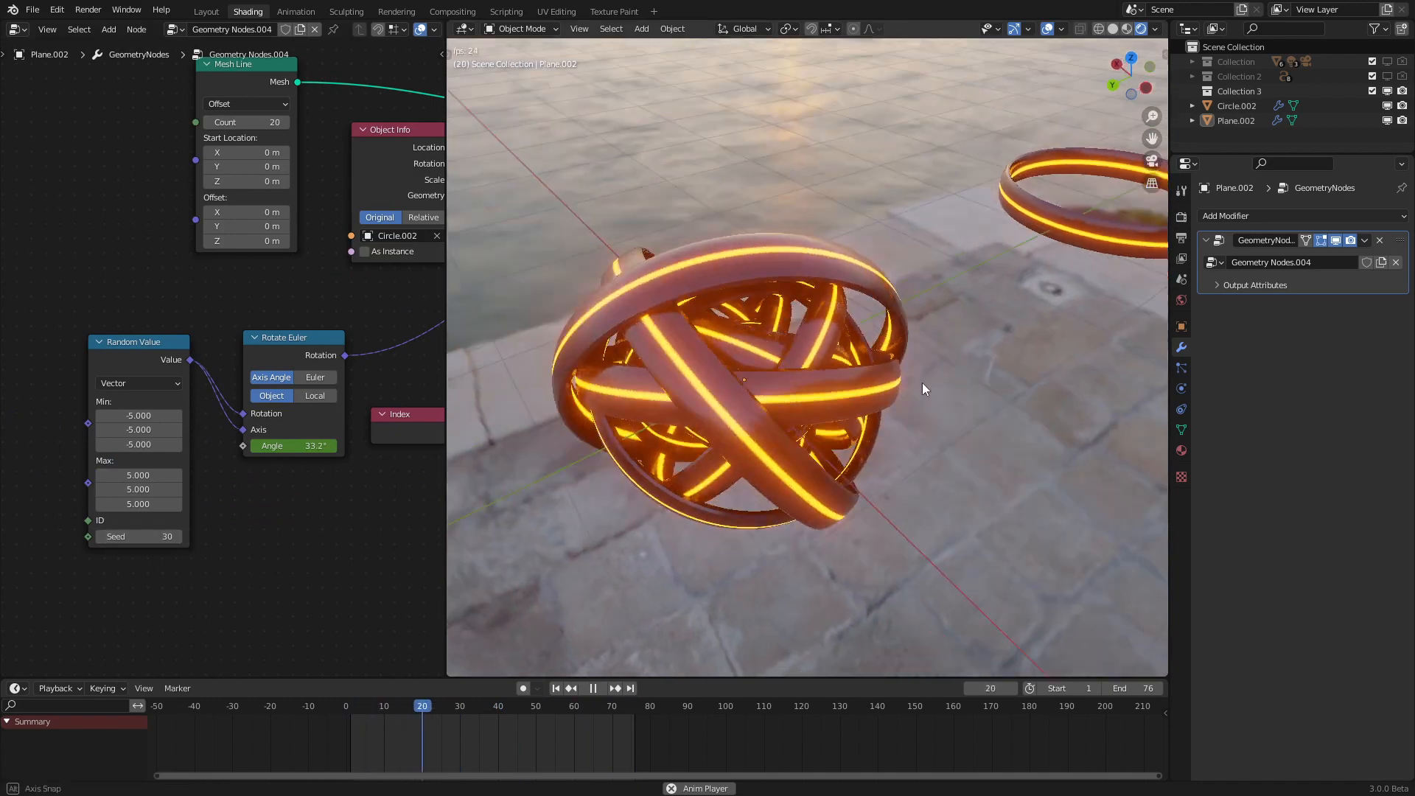
click(593, 689)
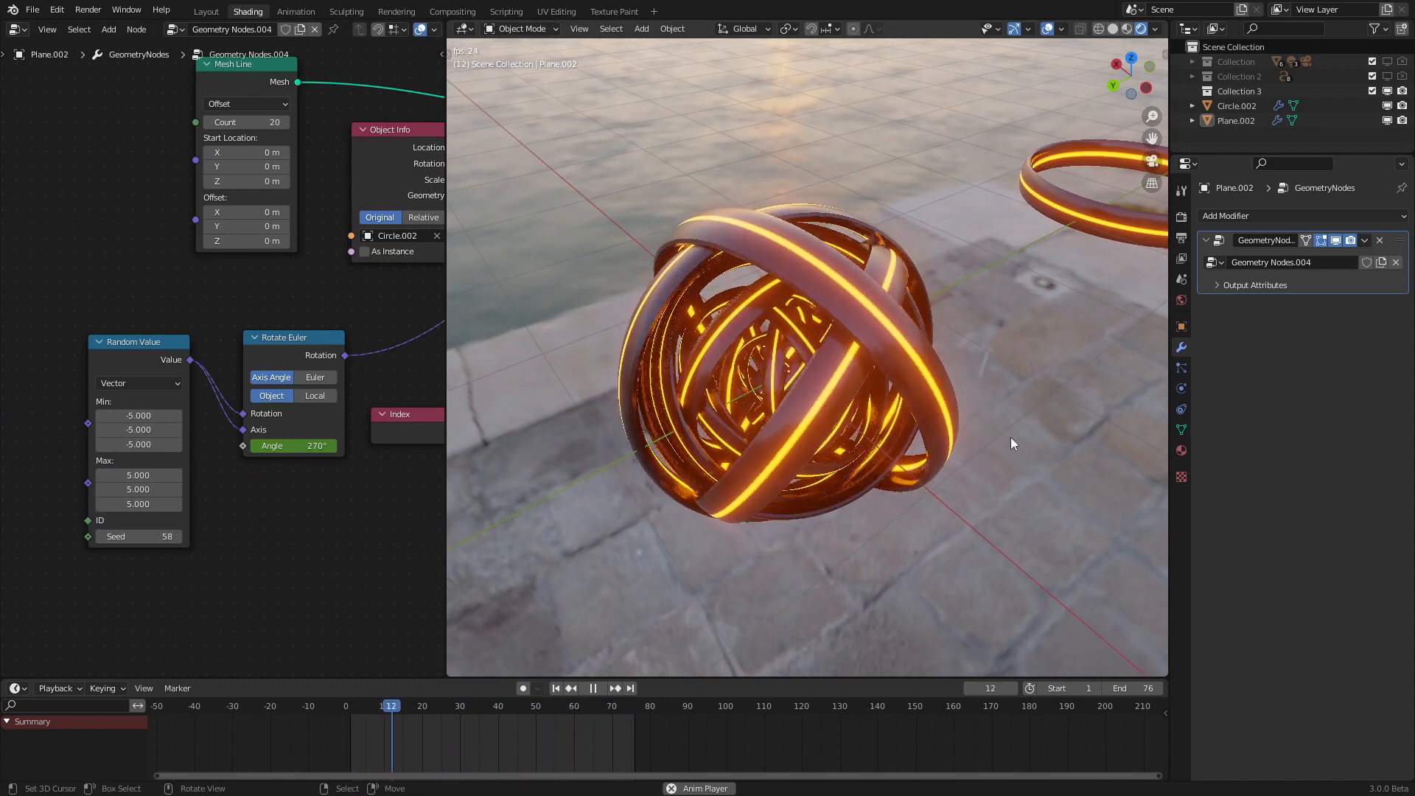
Change the Random Value seed to 58 and let the 20-ring loop play.
click(592, 688)
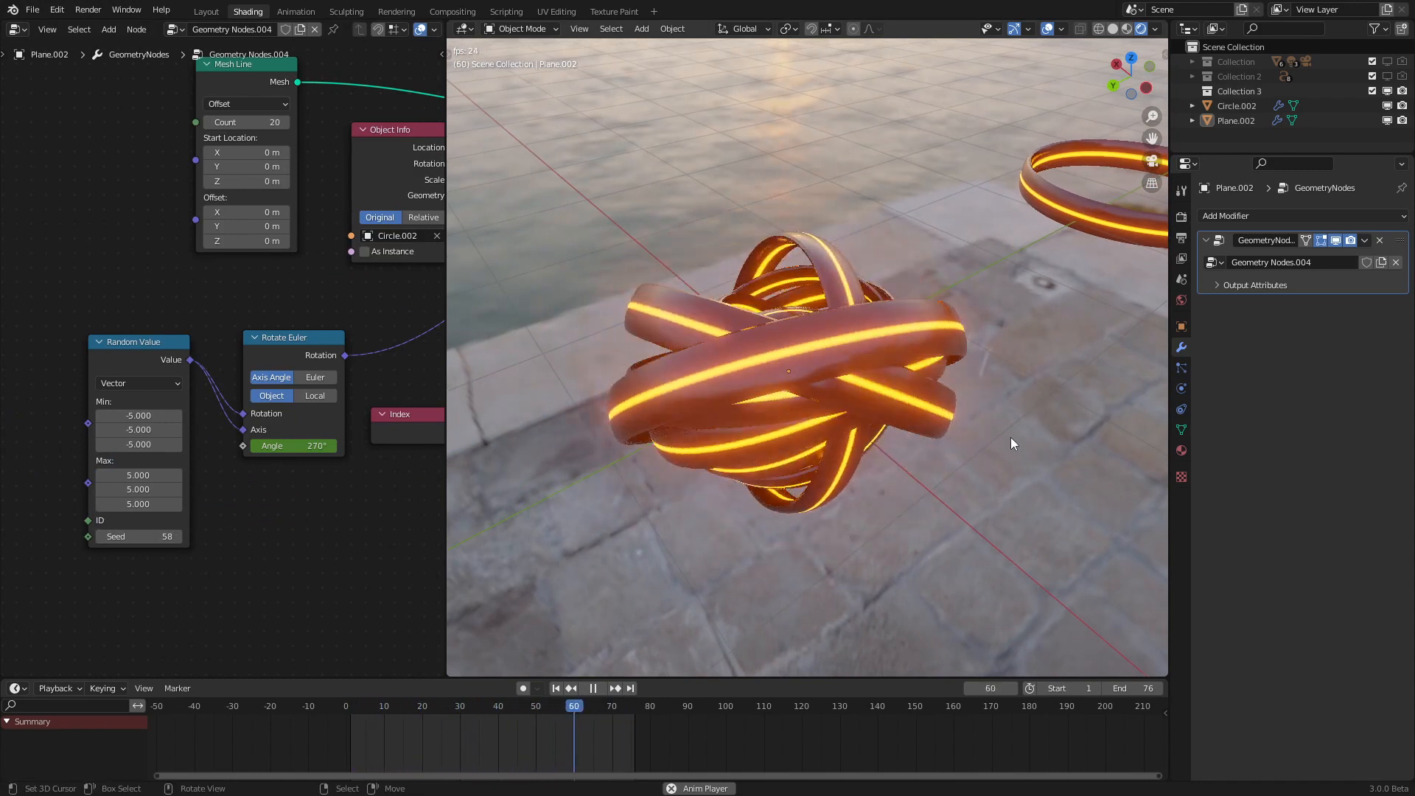